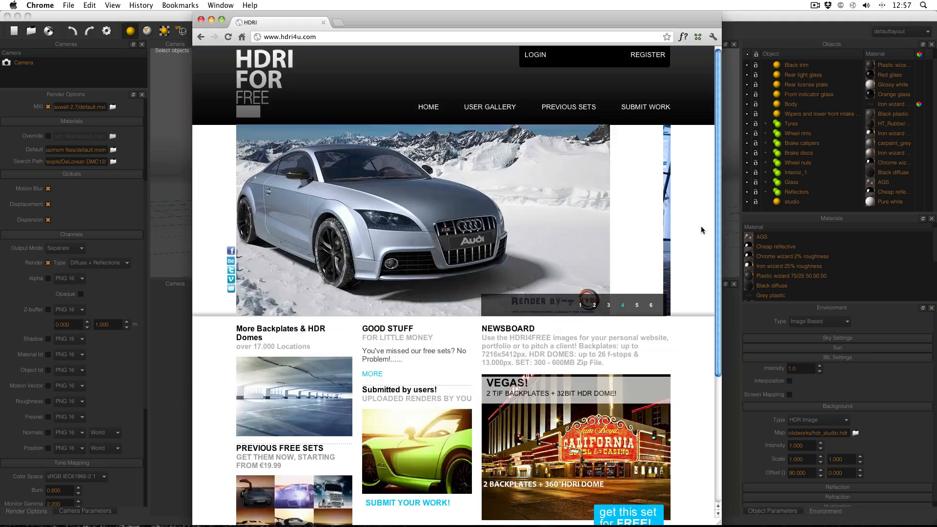
Adjust values with repeated clicks on the dialog's paired arrow controls
click(636, 304)
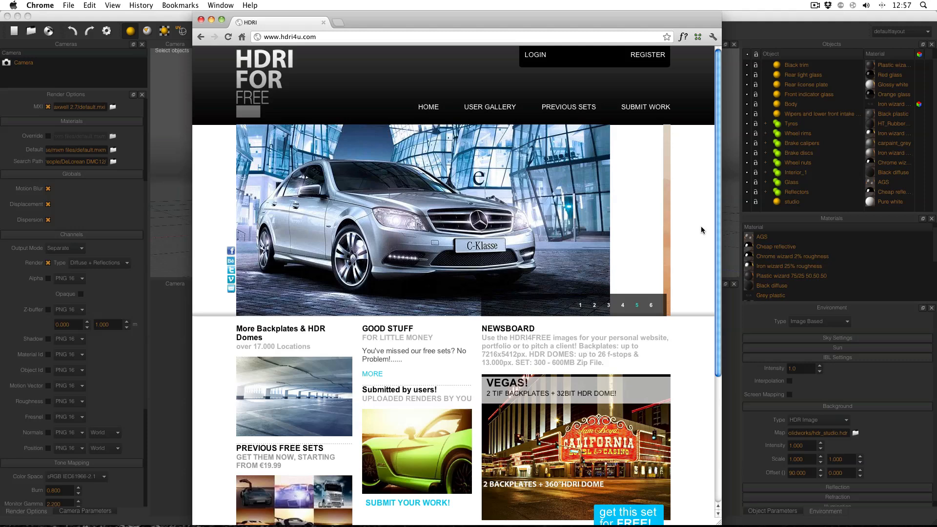
click(651, 305)
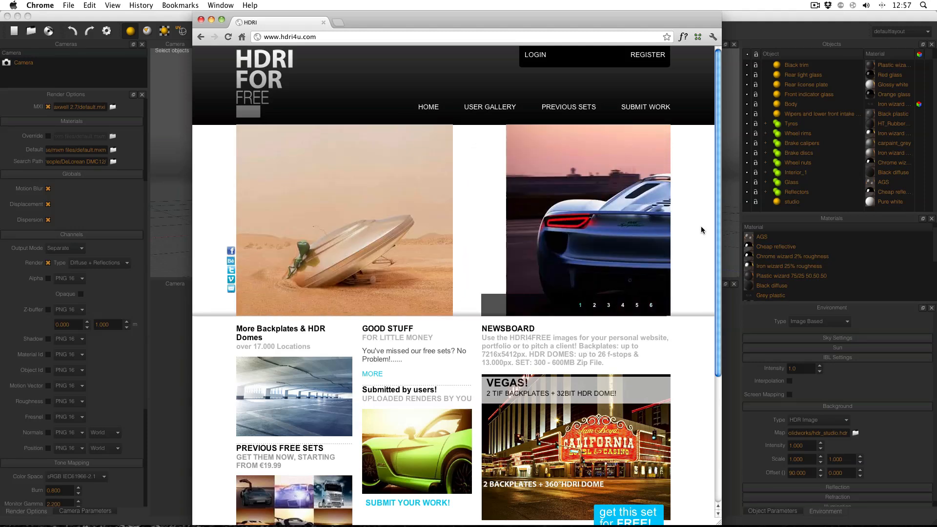
click(594, 304)
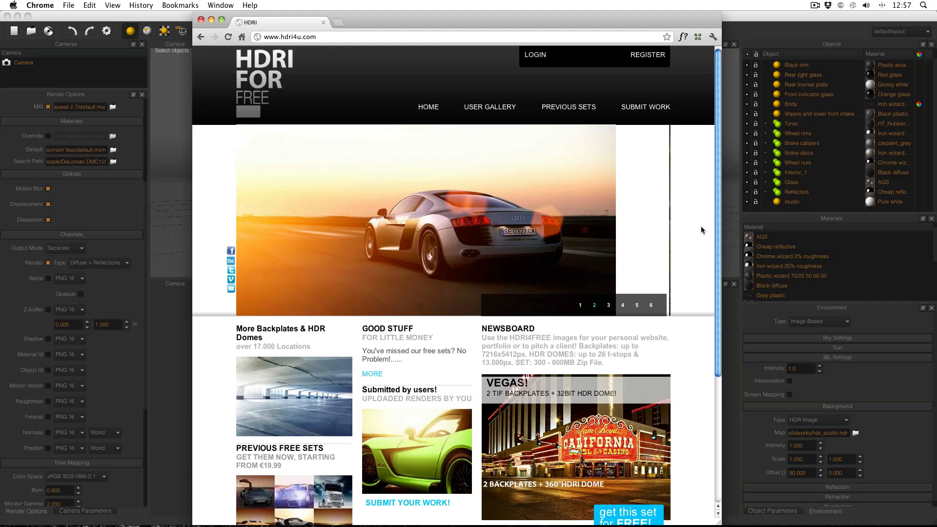
click(607, 305)
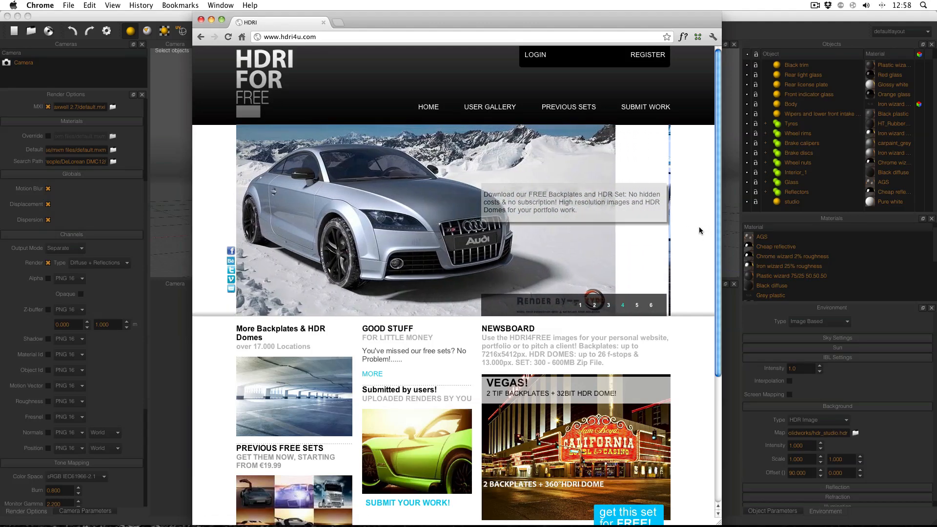
click(636, 305)
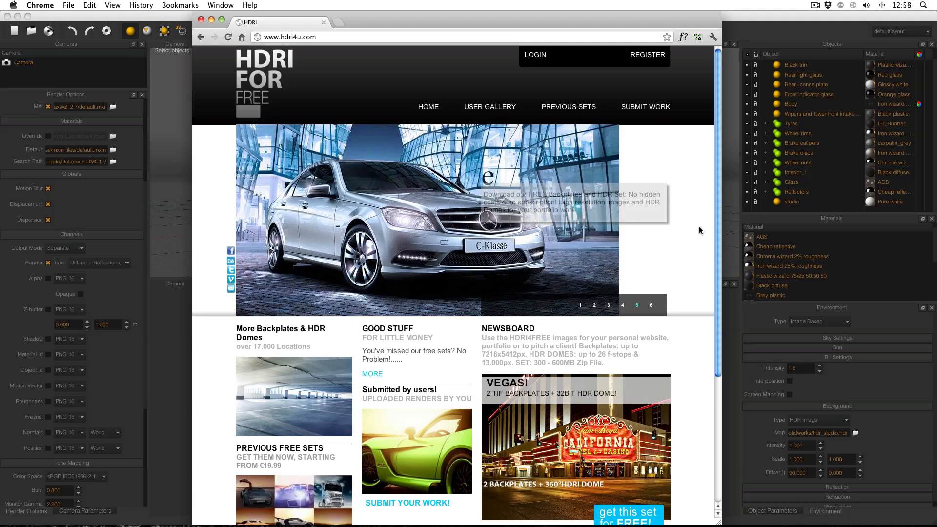
click(651, 304)
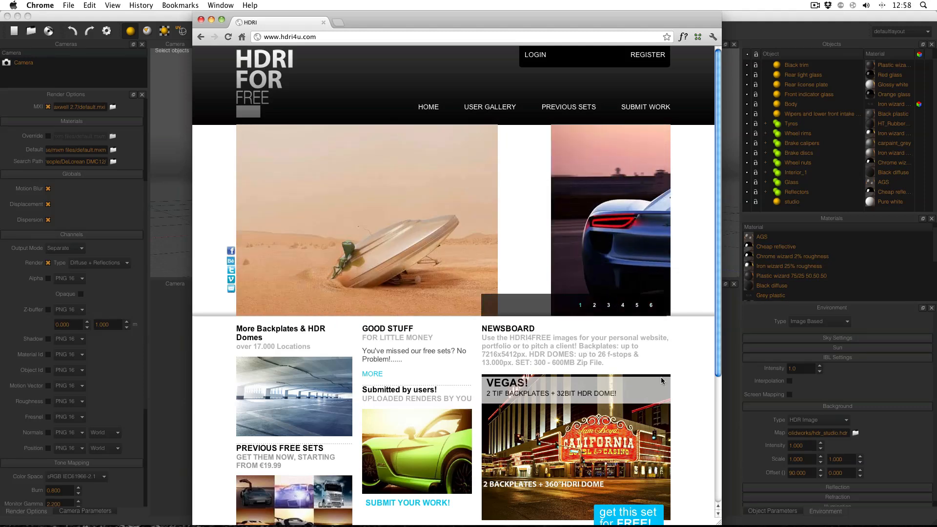
click(593, 305)
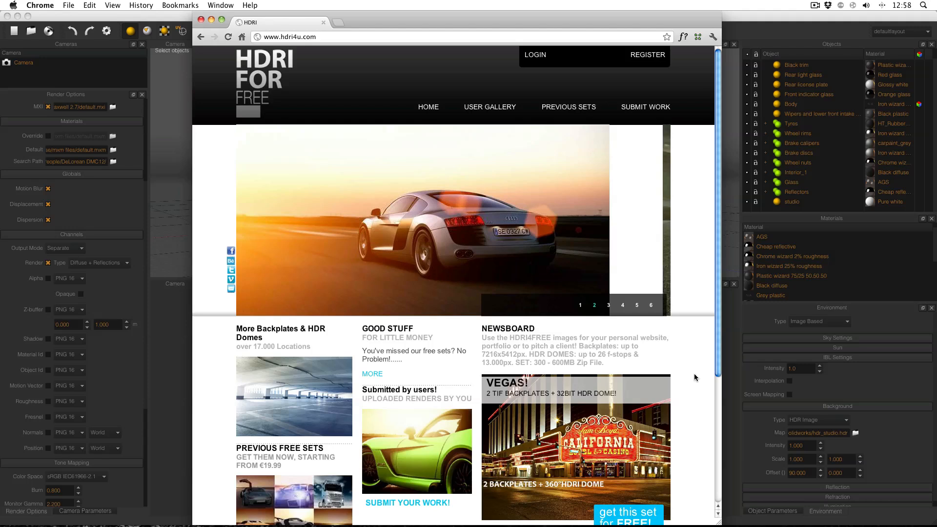
click(608, 305)
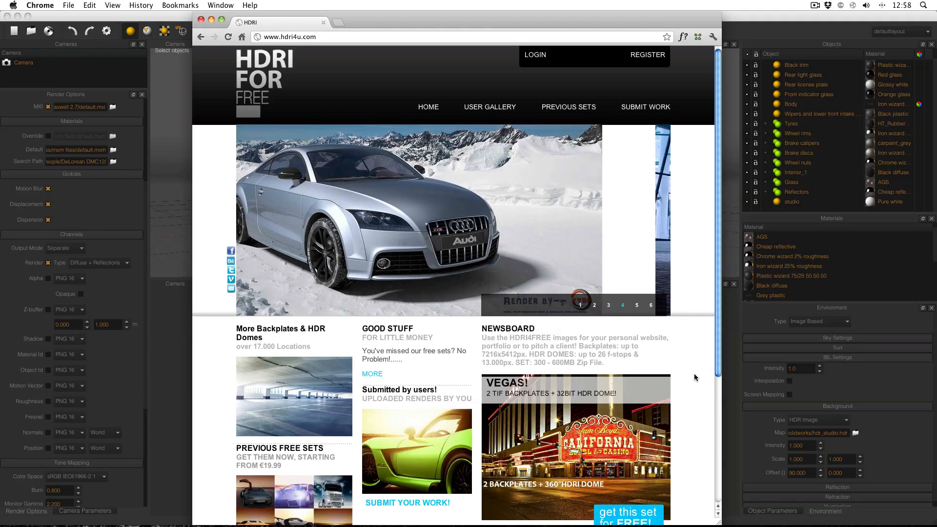
click(636, 304)
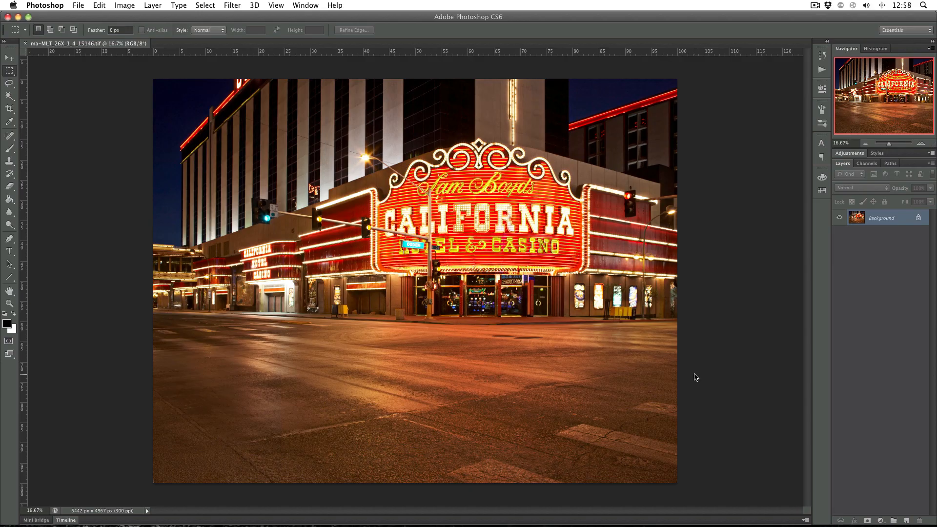
mouse_move(122, 84)
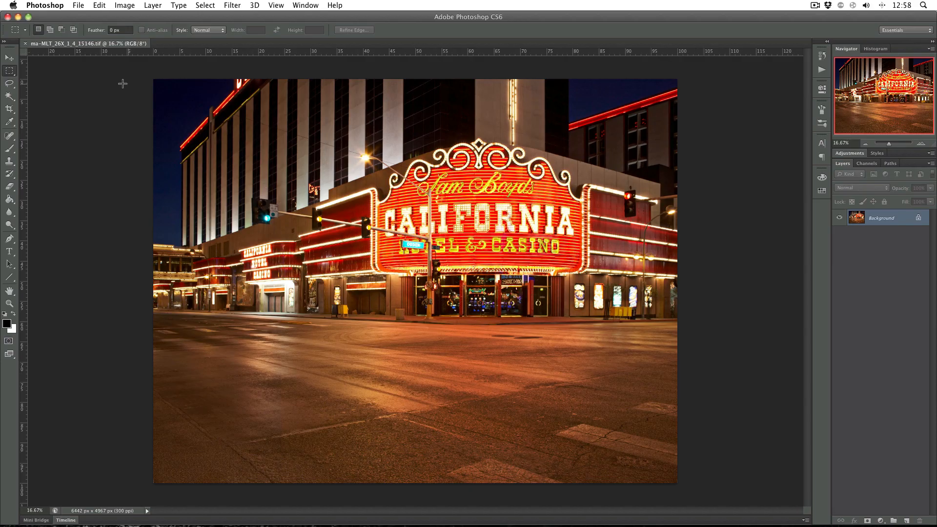
mouse_move(82, 71)
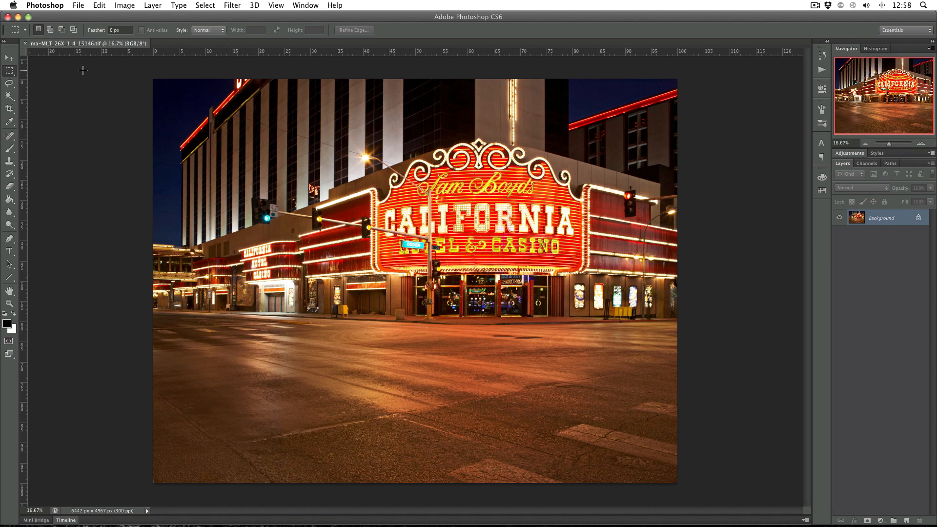
mouse_move(101, 322)
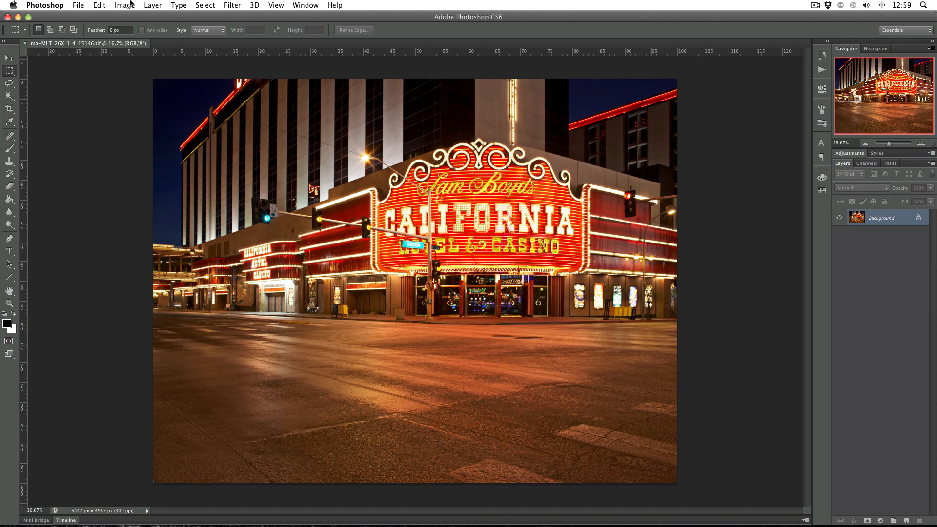
Resize the backplate image to 1920 px wide using Bicubic Sharper resampling
click(124, 5)
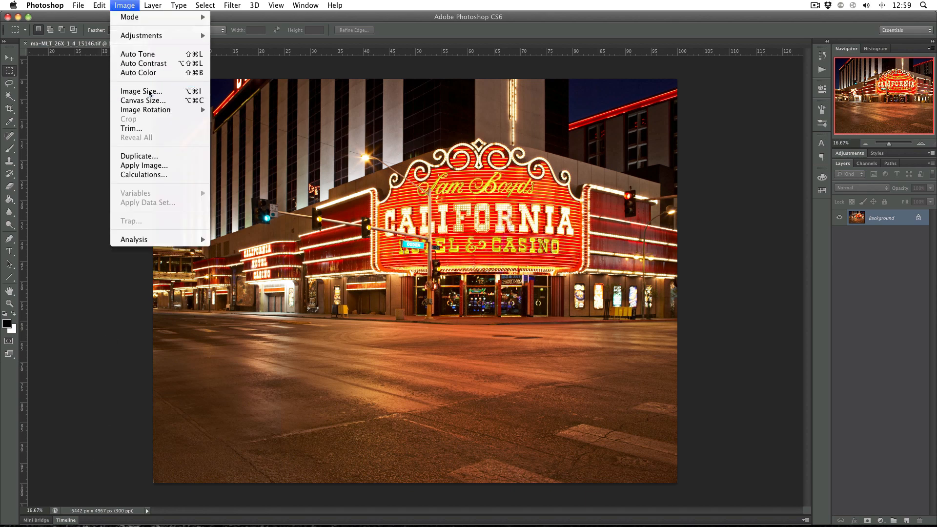
click(140, 92)
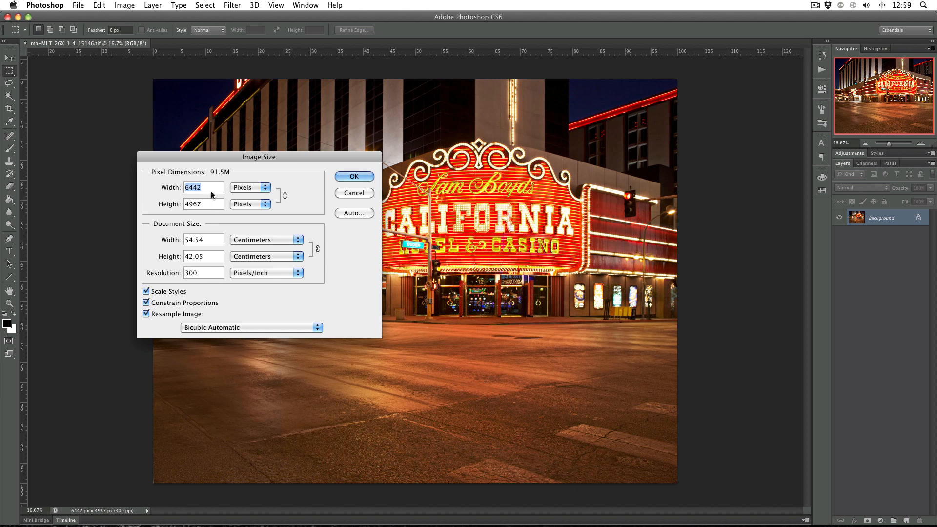
text(1920)
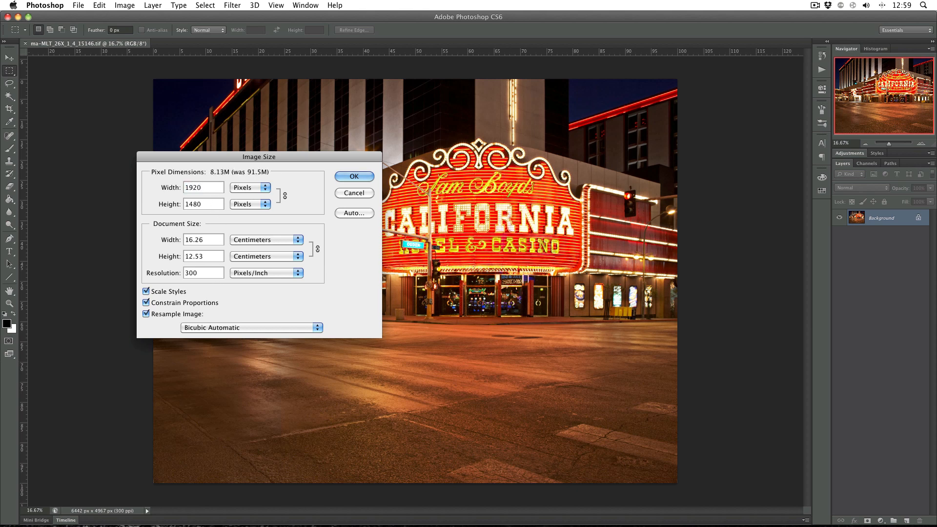
mouse_move(214, 204)
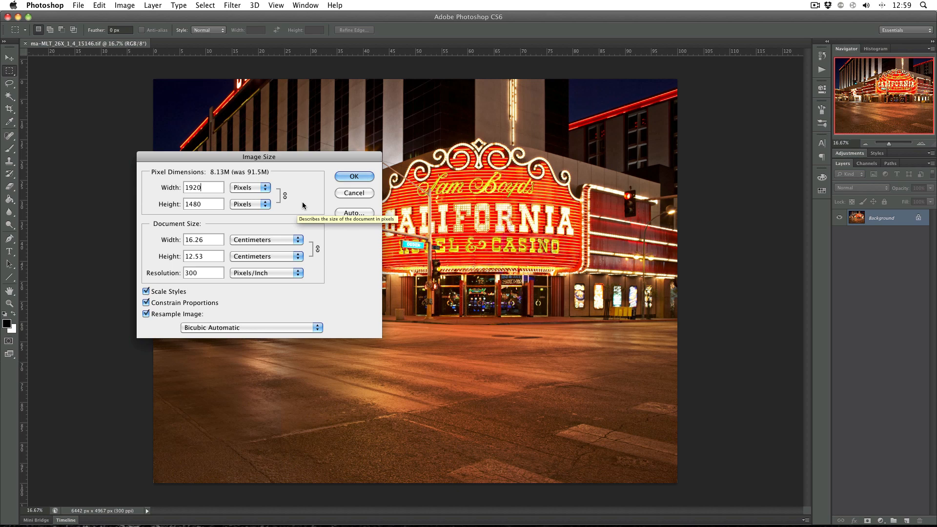
click(251, 328)
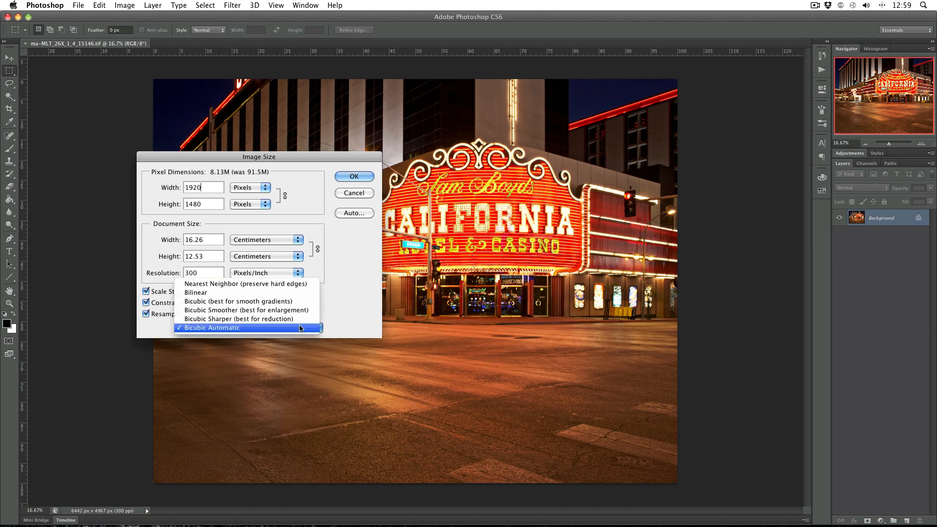
click(238, 318)
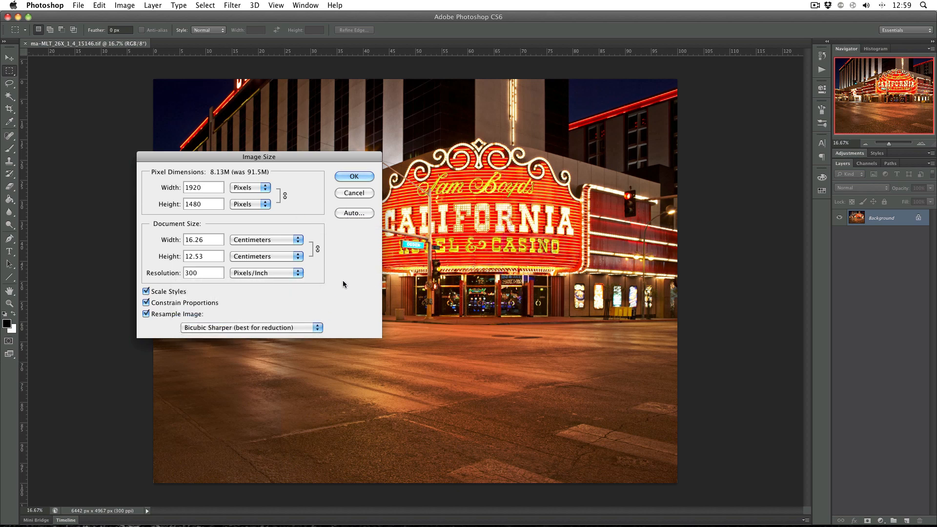
click(353, 176)
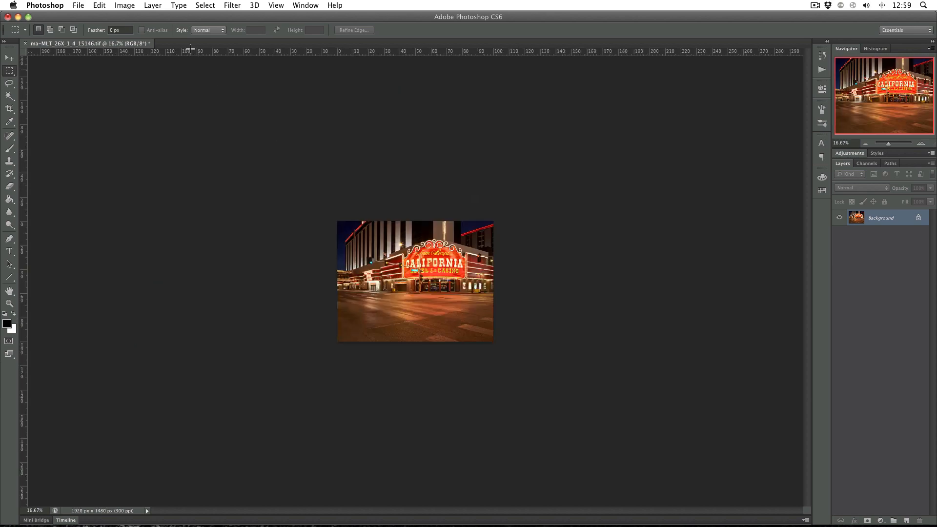
mouse_move(136, 36)
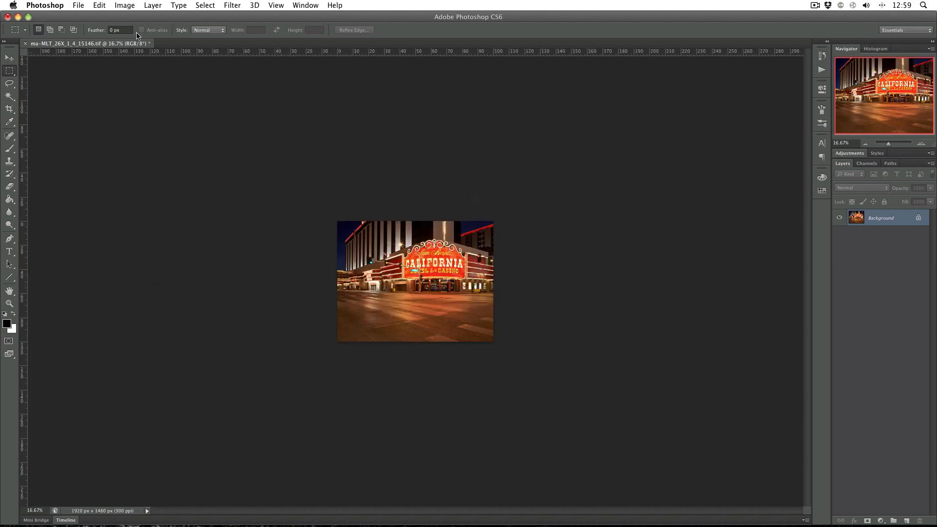
Trim the canvas to 1920 × 1080 pixels and accept the clipping
click(138, 5)
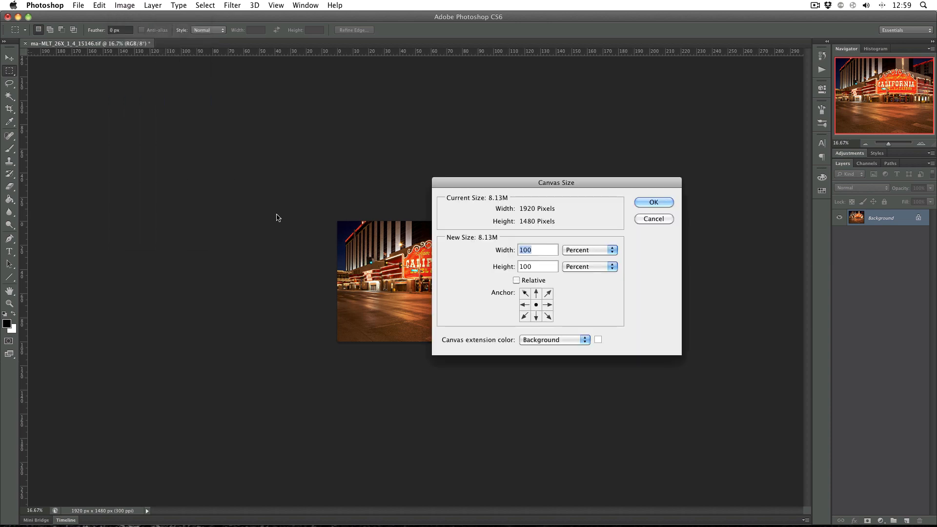
click(588, 249)
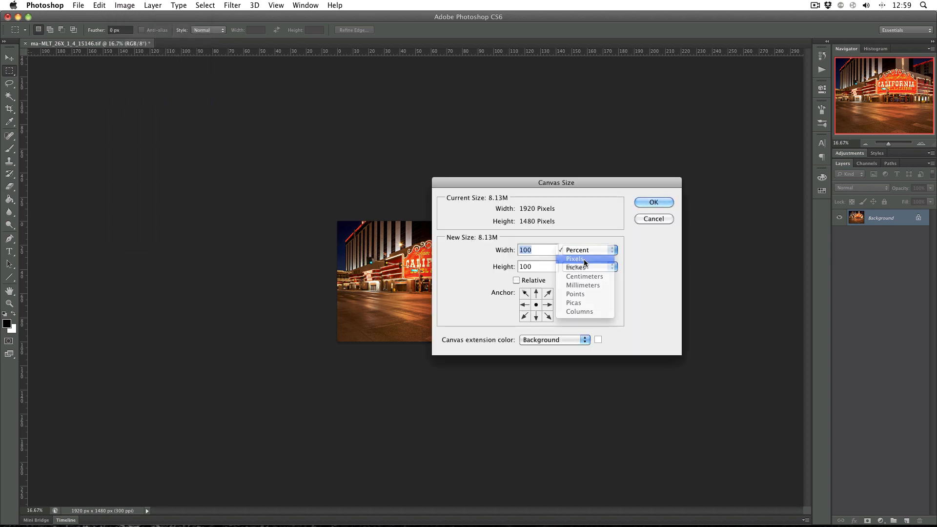
click(575, 259)
text(1080)
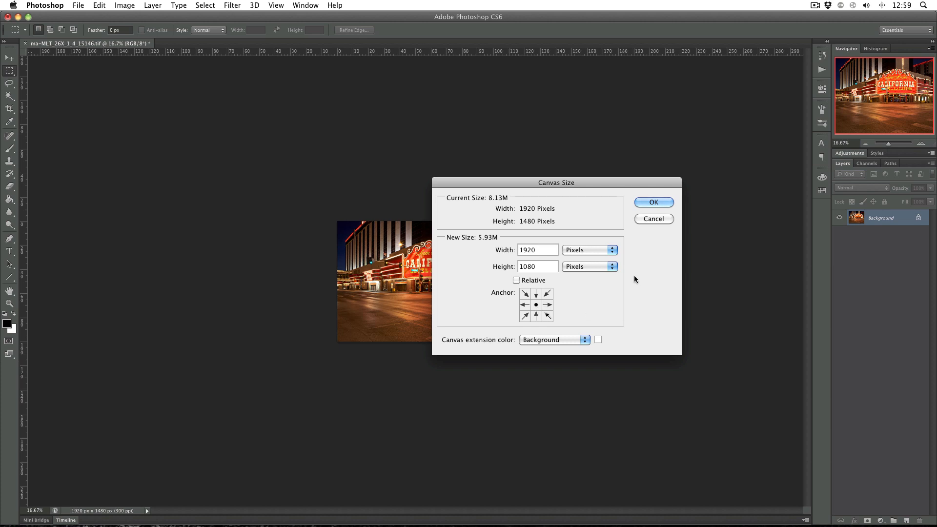
click(654, 202)
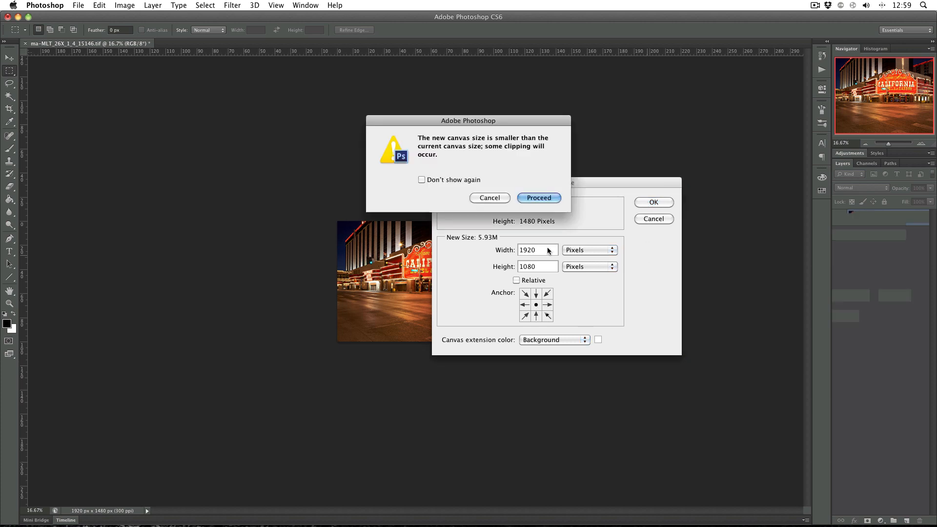
click(539, 197)
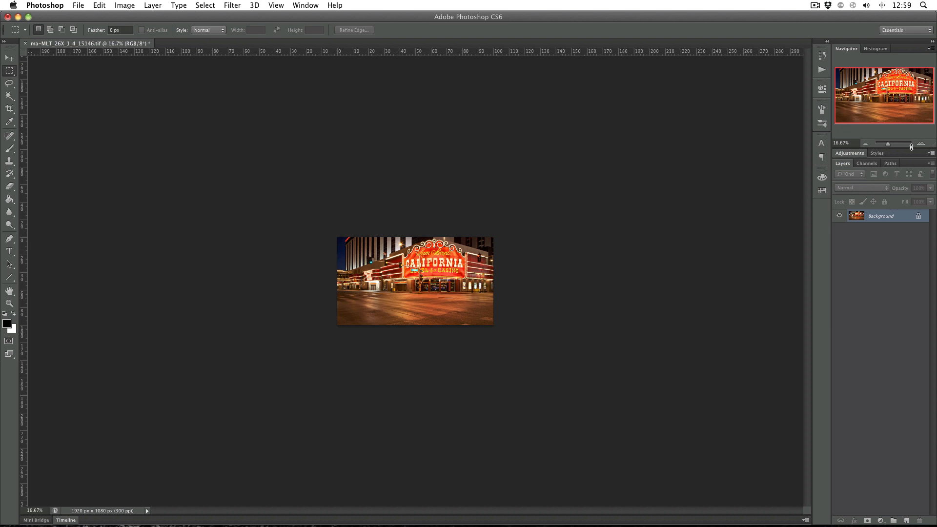
click(924, 142)
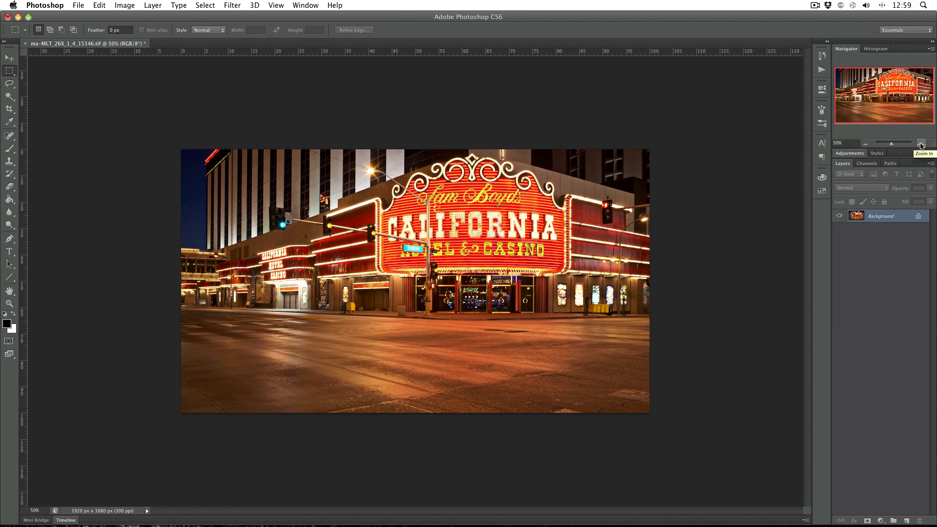
Convert the casino backplate to 32 Bits/Channel colour mode
click(925, 142)
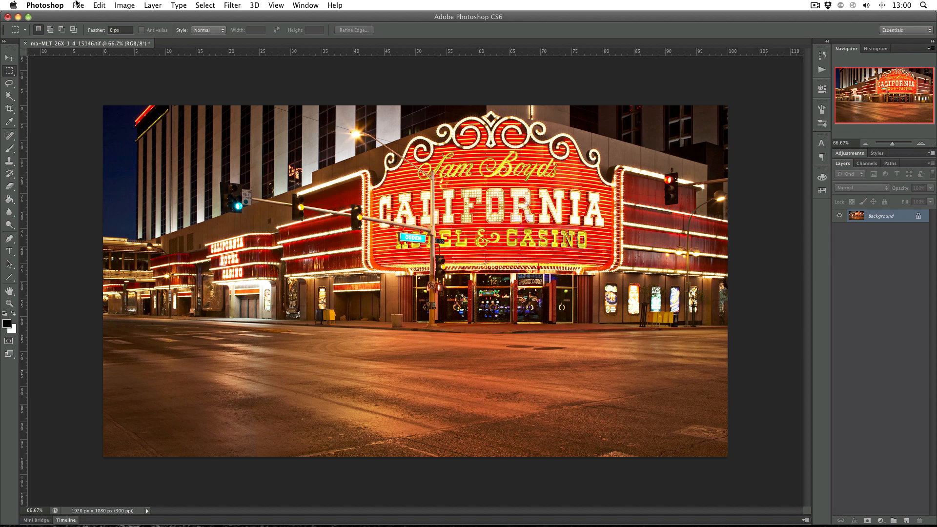
click(81, 5)
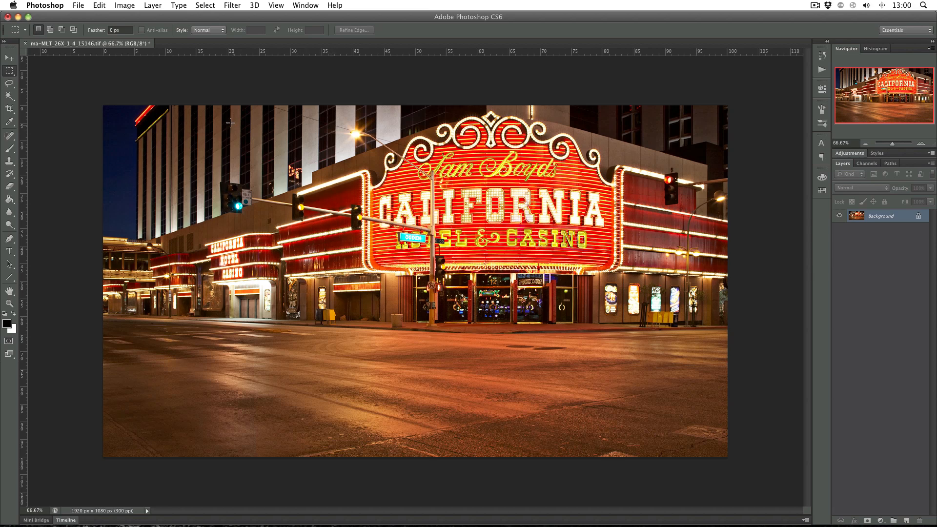
click(125, 4)
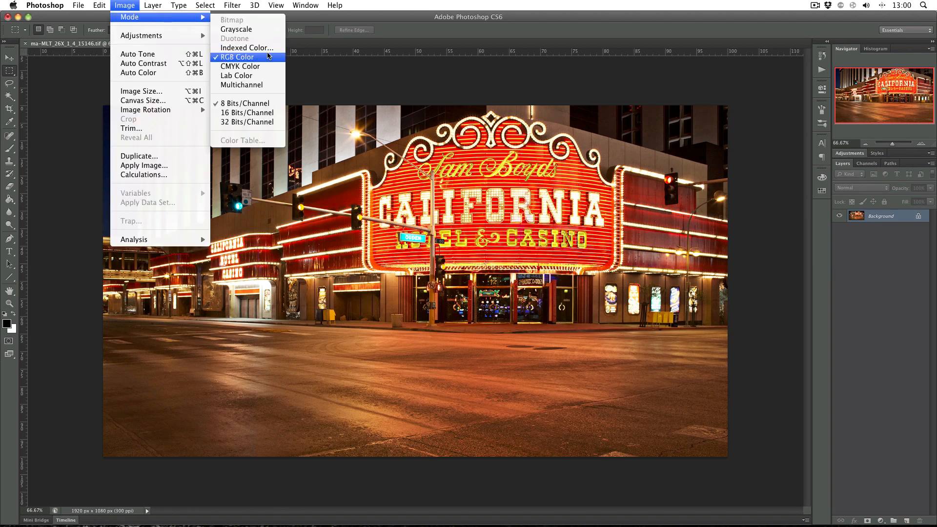
click(247, 121)
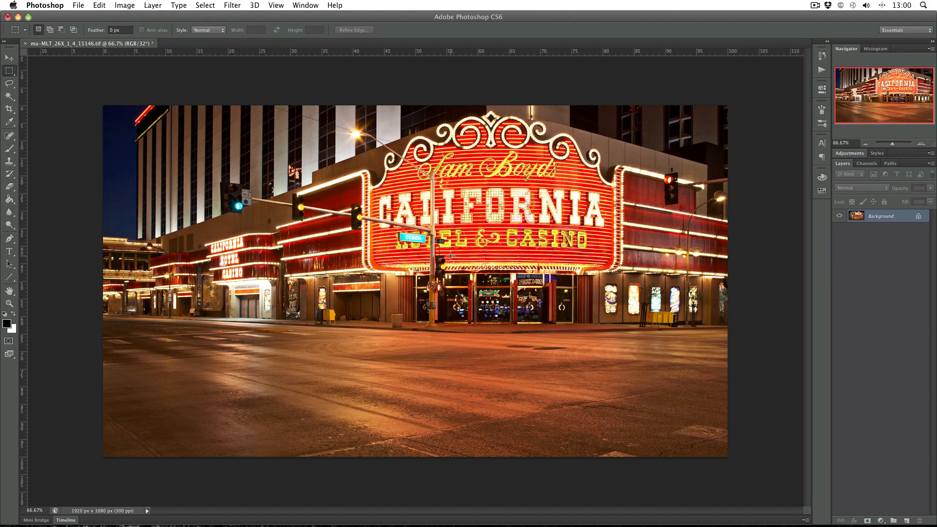
Start a Save As of the backplate and choose its file format
click(77, 5)
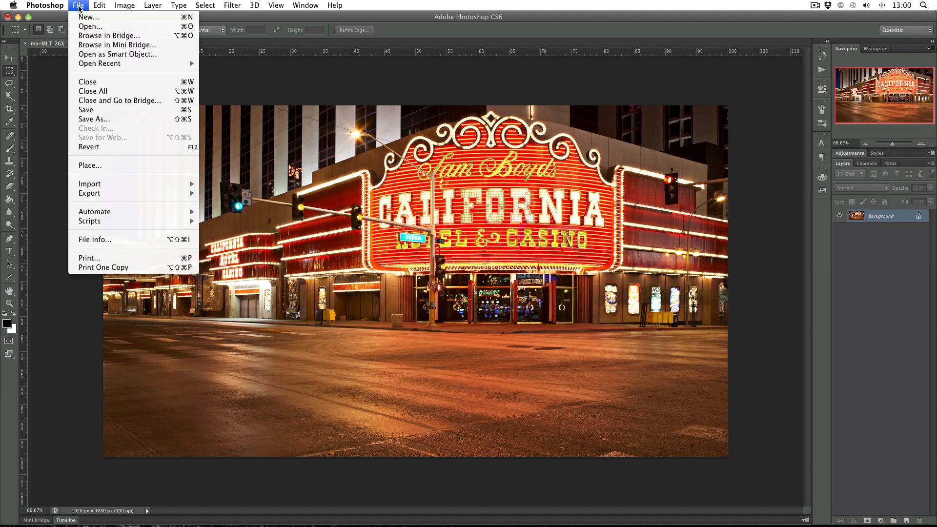
click(93, 120)
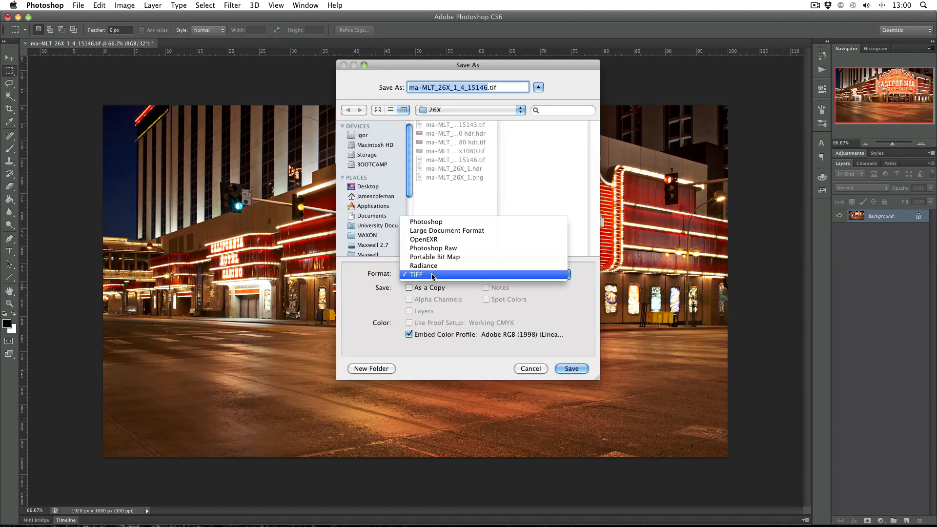
click(424, 265)
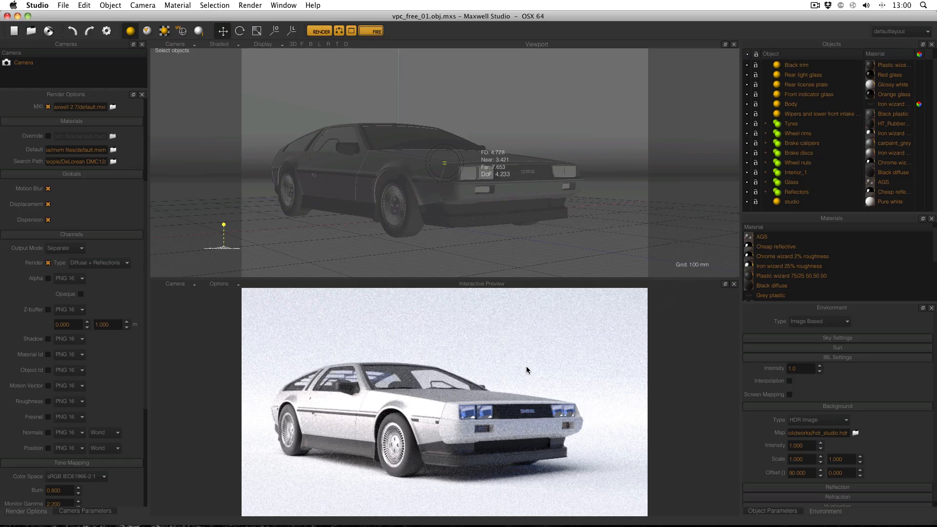
mouse_move(724, 210)
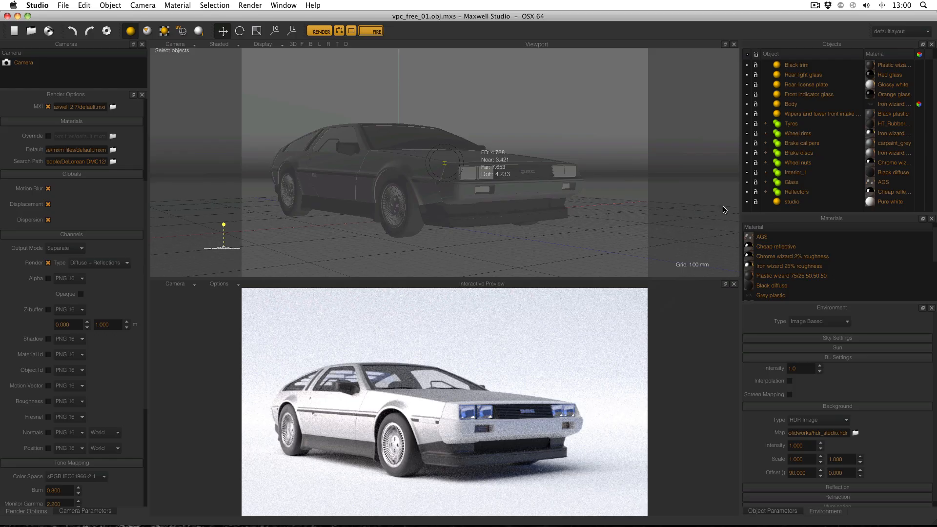
Select the studio backdrop and browse for the night street HDR background map
click(792, 201)
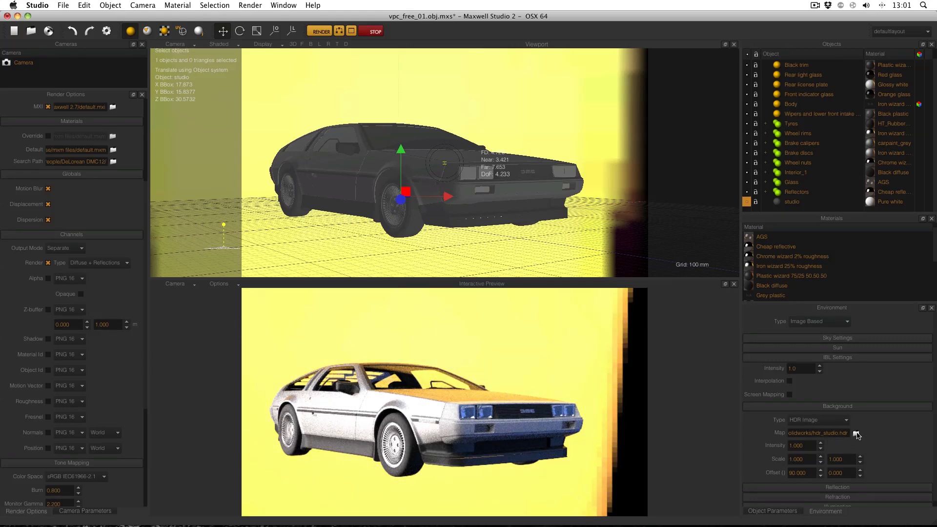
click(857, 434)
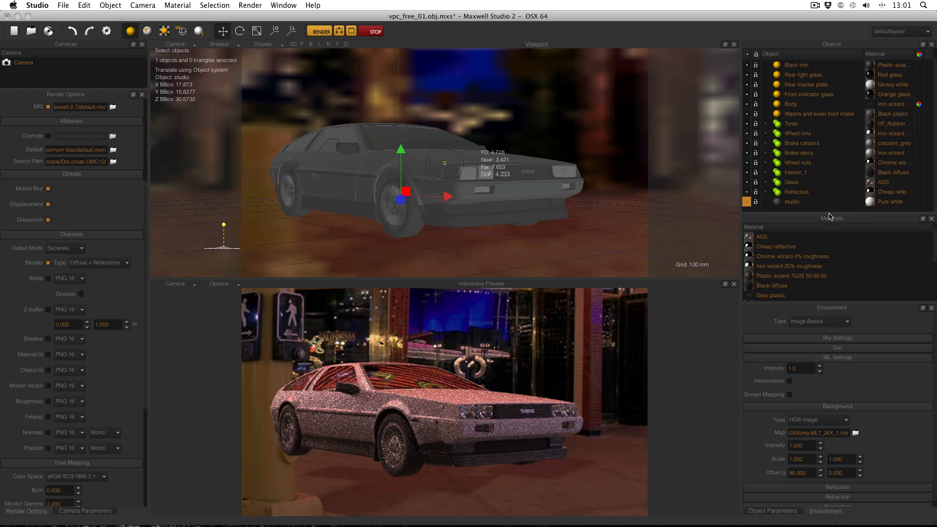
mouse_move(806, 219)
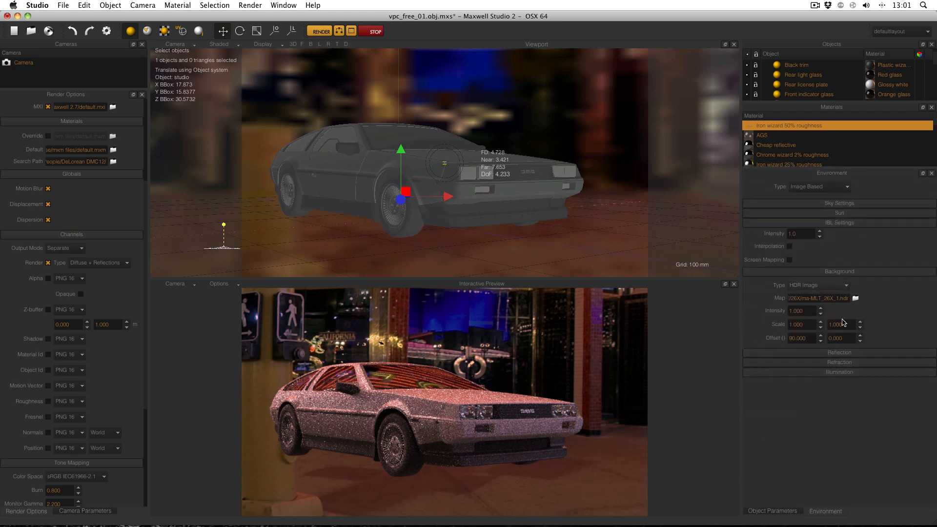
Reframe the viewport camera so the DeLorean sits closer against the casino street
click(839, 352)
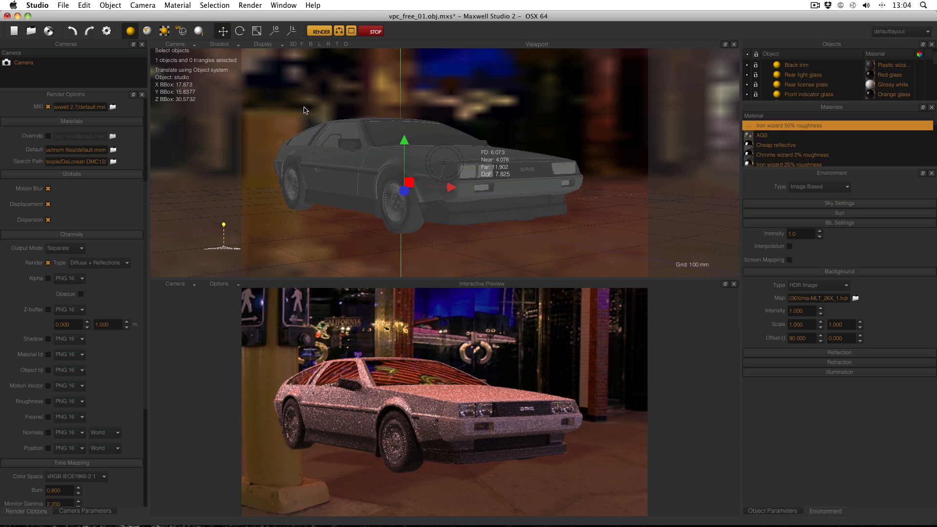
mouse_move(89, 67)
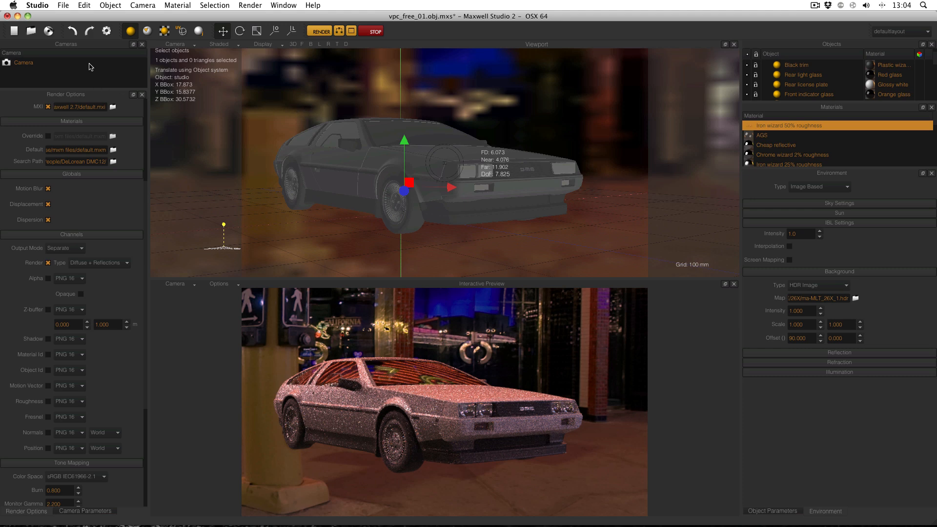
Select the scene Camera and show its Camera Parameters (50 mm, 1920 × 1080)
click(24, 62)
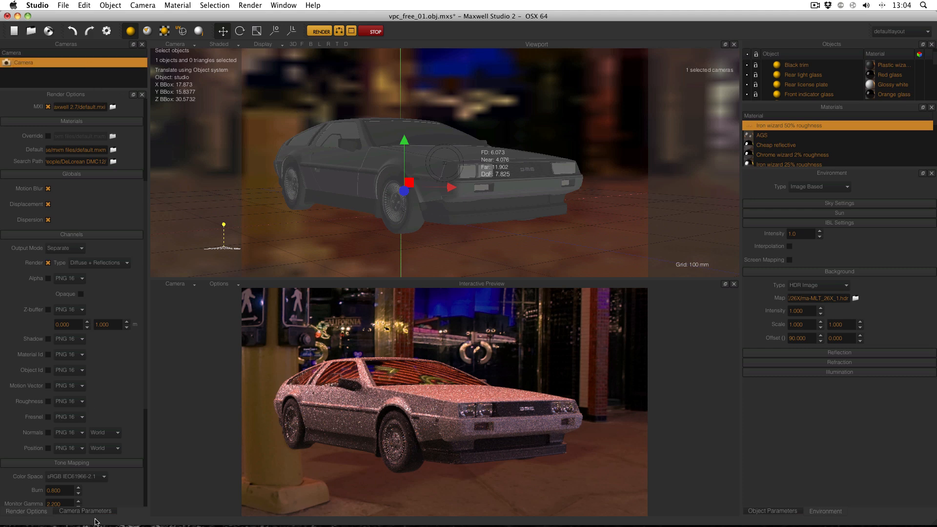
click(85, 511)
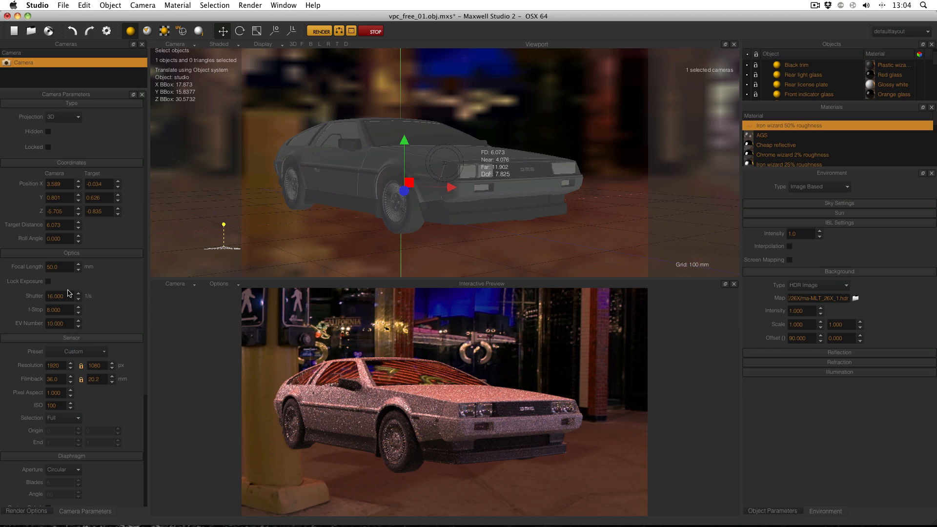
mouse_move(105, 294)
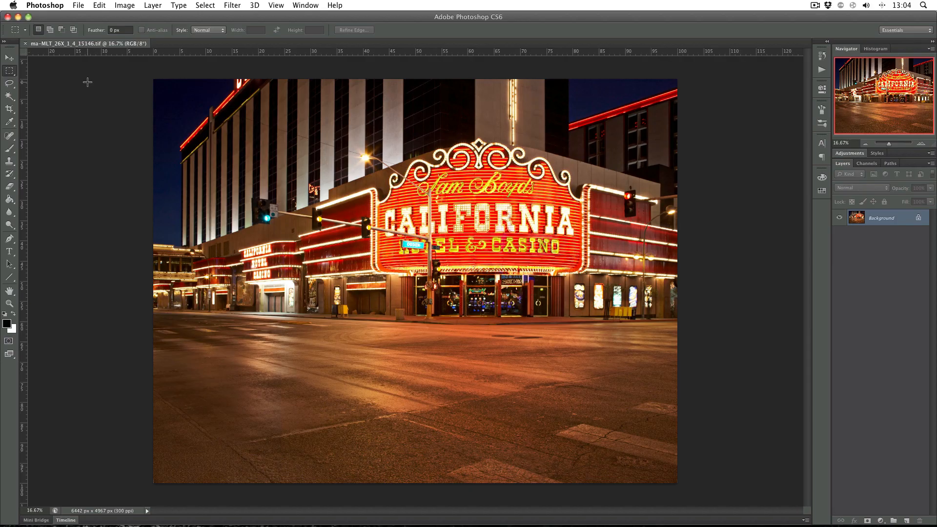
View the backplate's File Info camera data: Canon EOS-1Ds Mark II, 45 mm
click(79, 5)
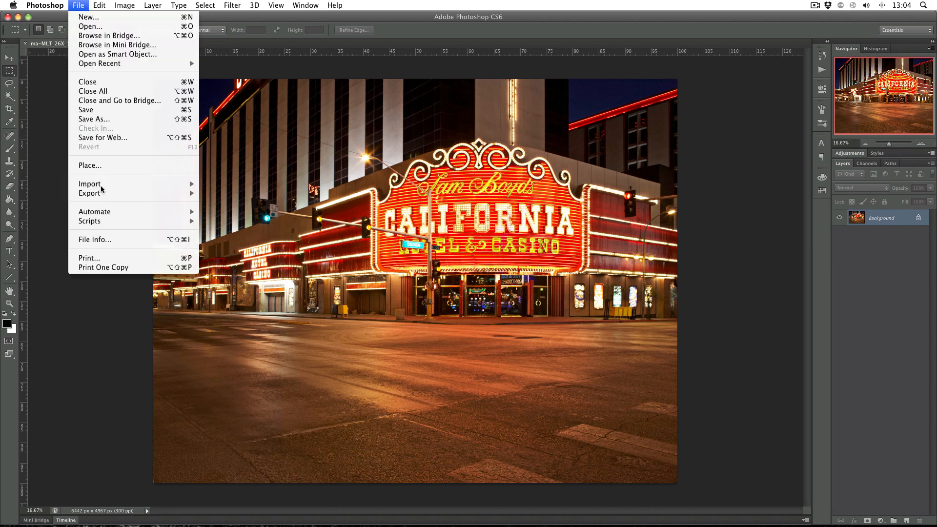
click(94, 239)
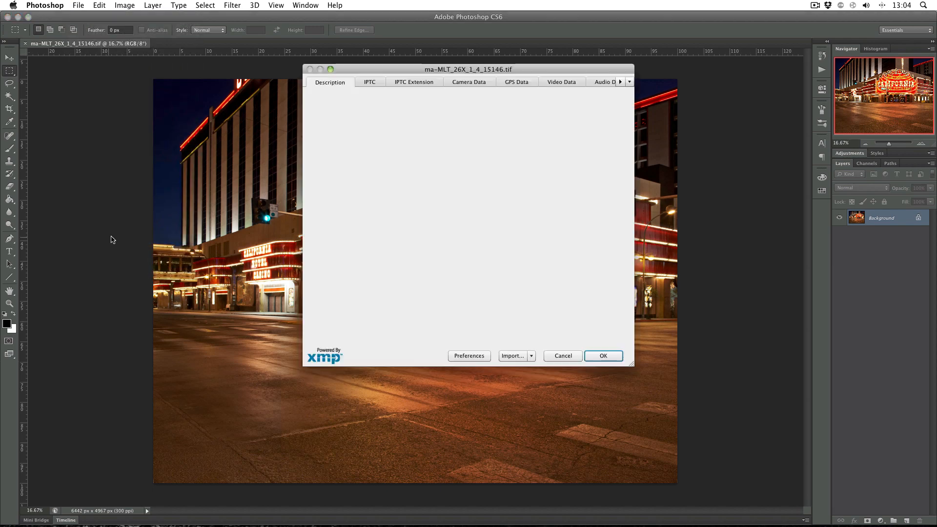
click(468, 82)
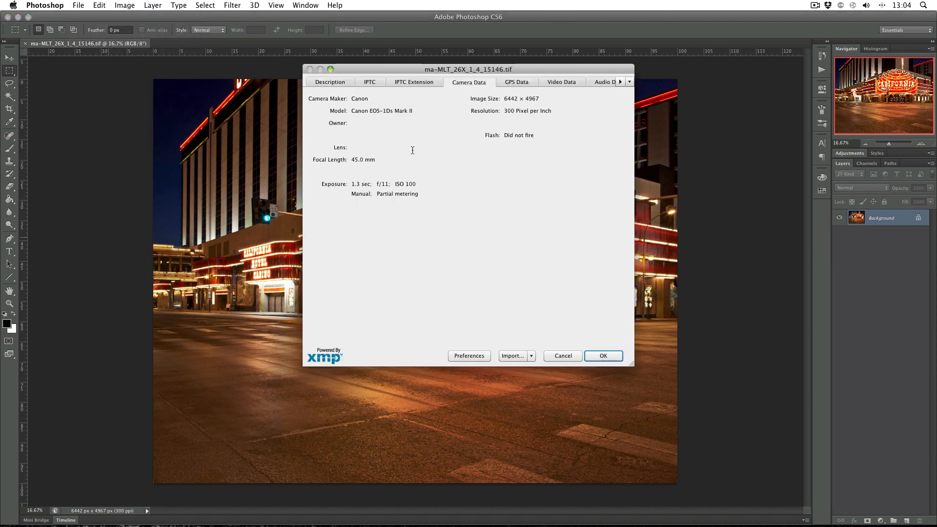
mouse_move(405, 126)
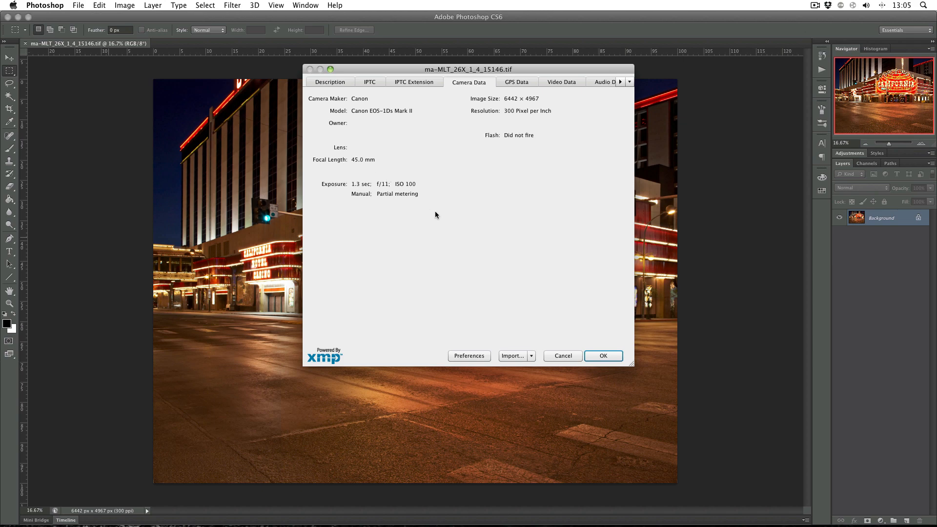
mouse_move(411, 223)
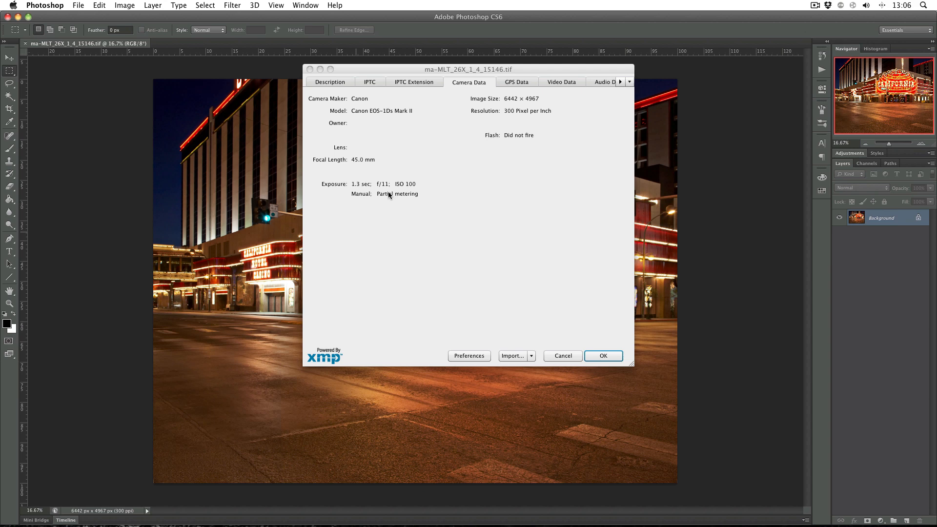
mouse_move(422, 195)
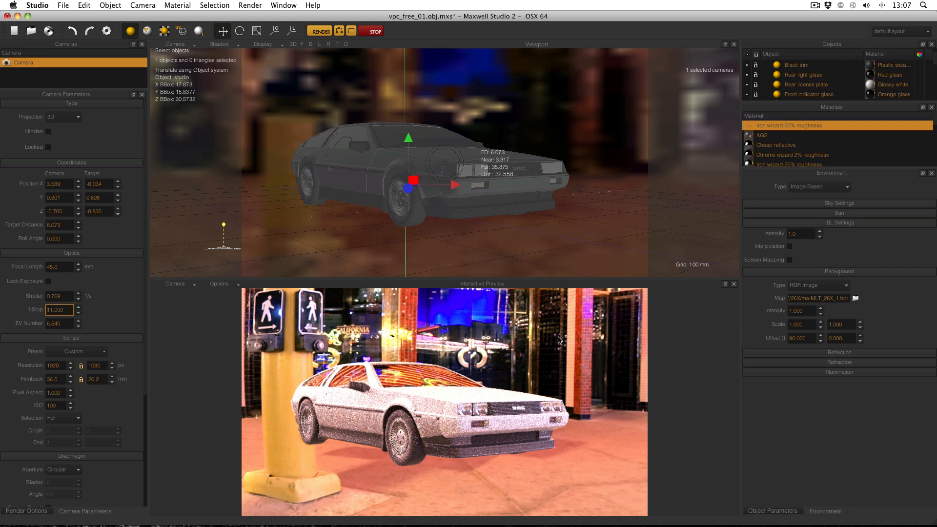
mouse_move(749, 370)
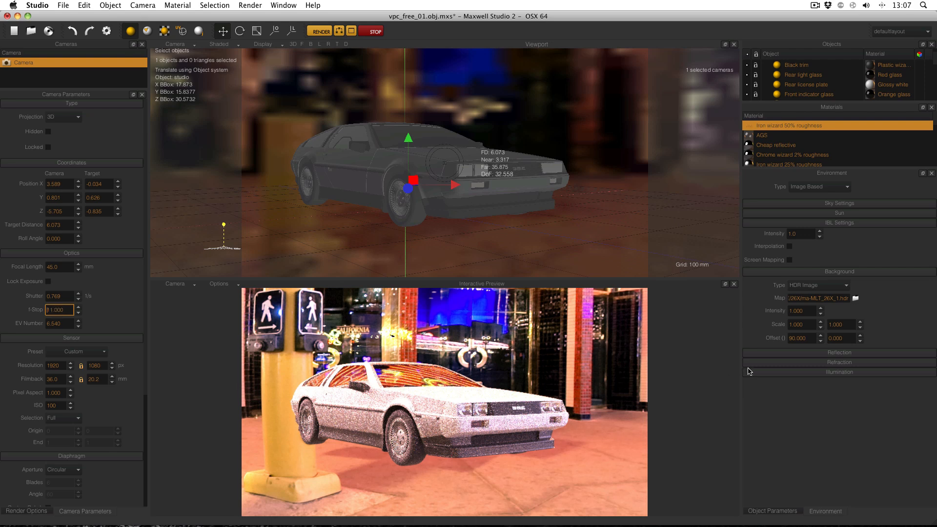
Expand the reflection and refraction environment settings to use the street HDR
click(837, 352)
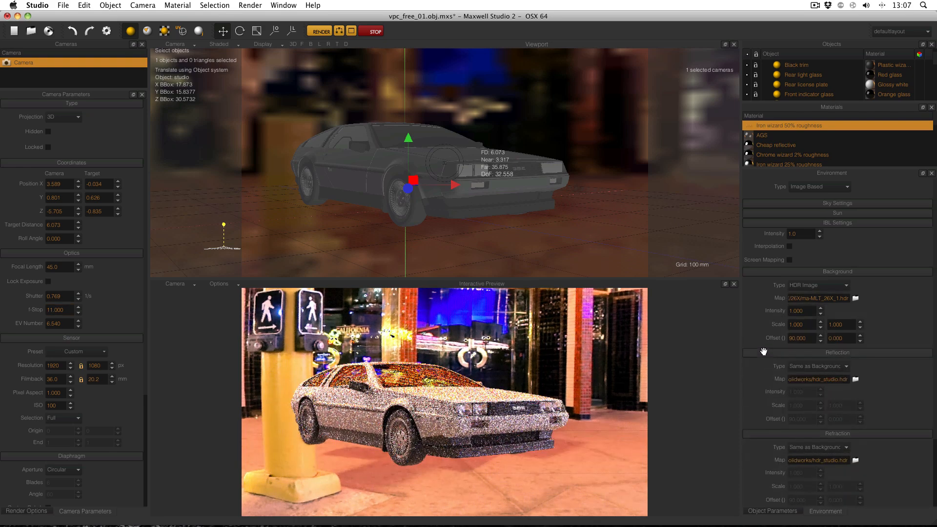
mouse_move(817, 298)
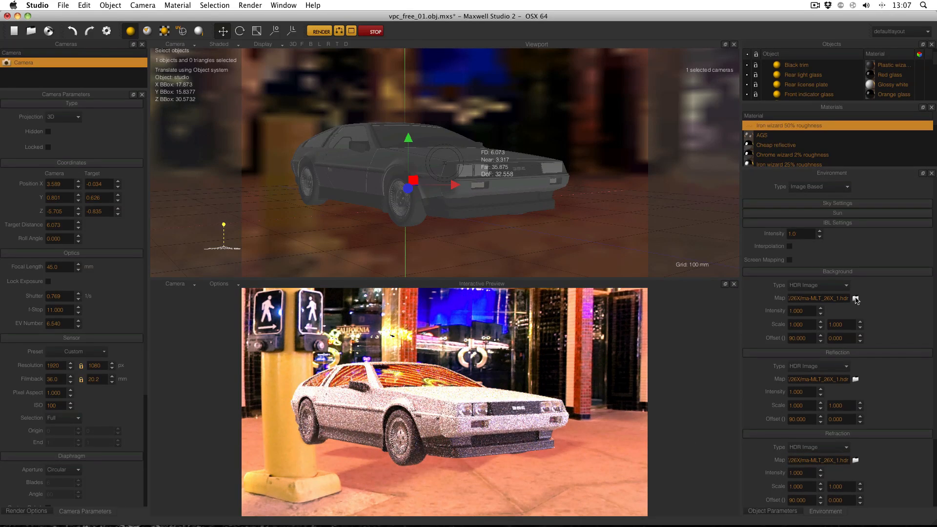
Load the 1920x1080 HDR version of the casino photo as the background map
click(855, 298)
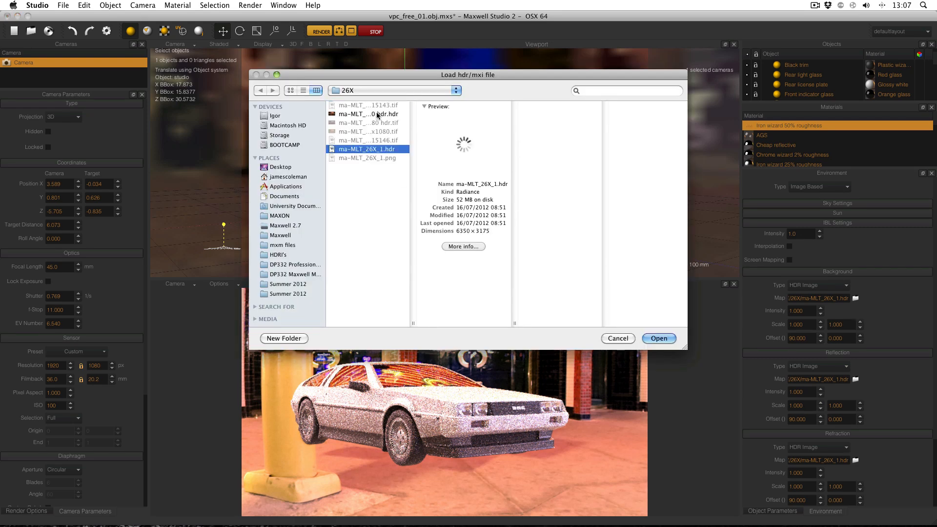
click(367, 114)
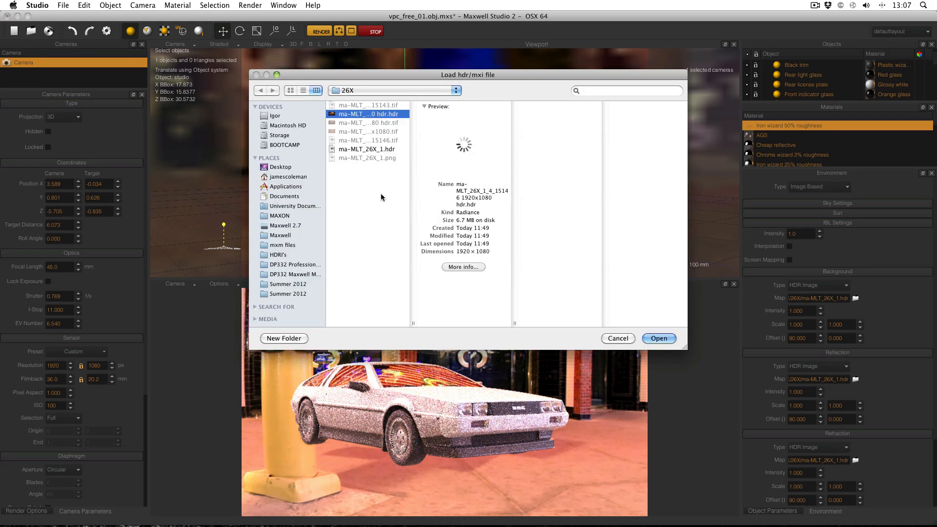
click(659, 337)
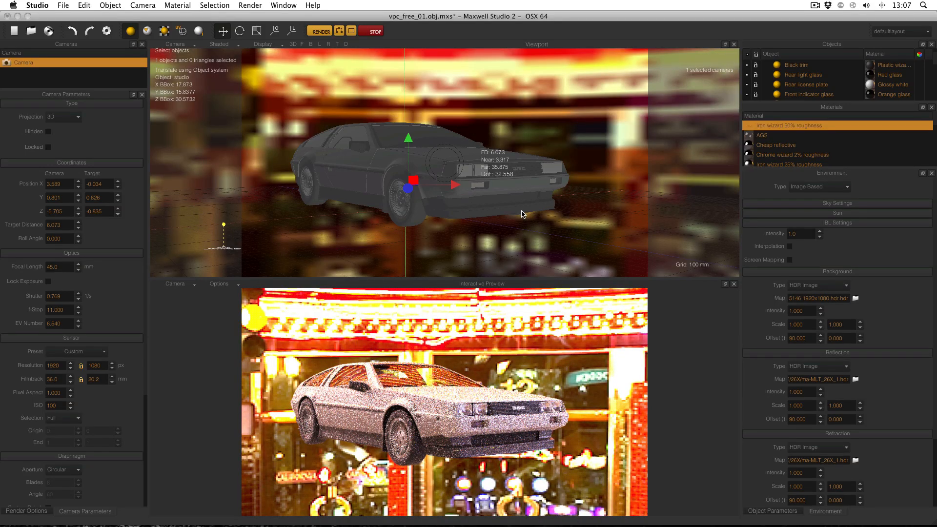
drag(520, 213, 518, 226)
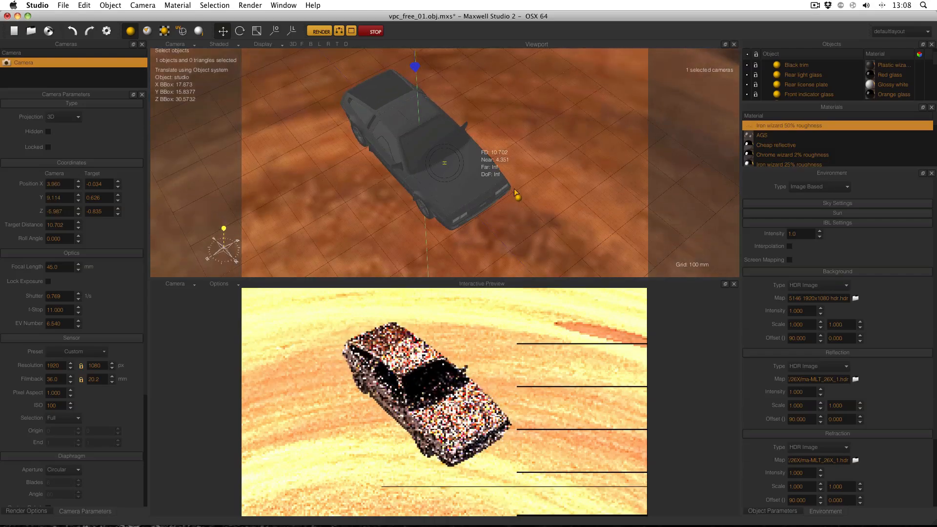
drag(514, 194, 520, 218)
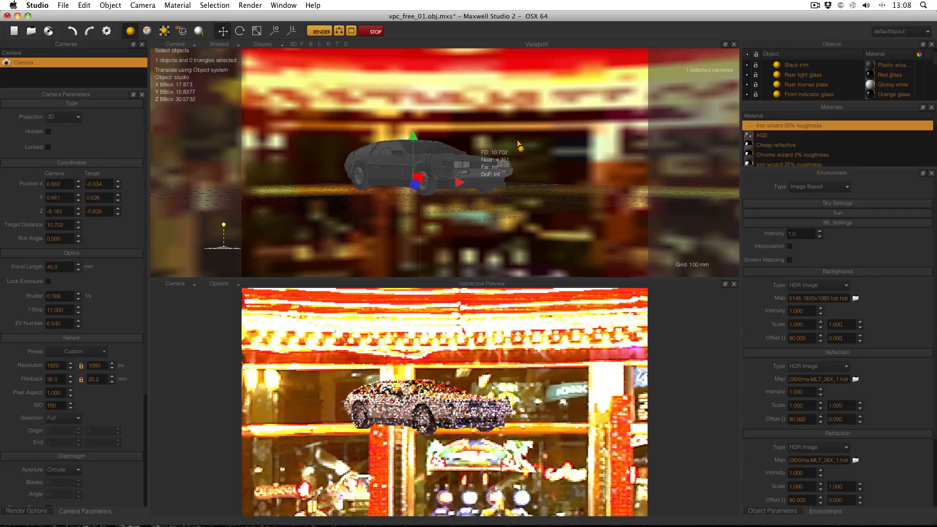
click(789, 259)
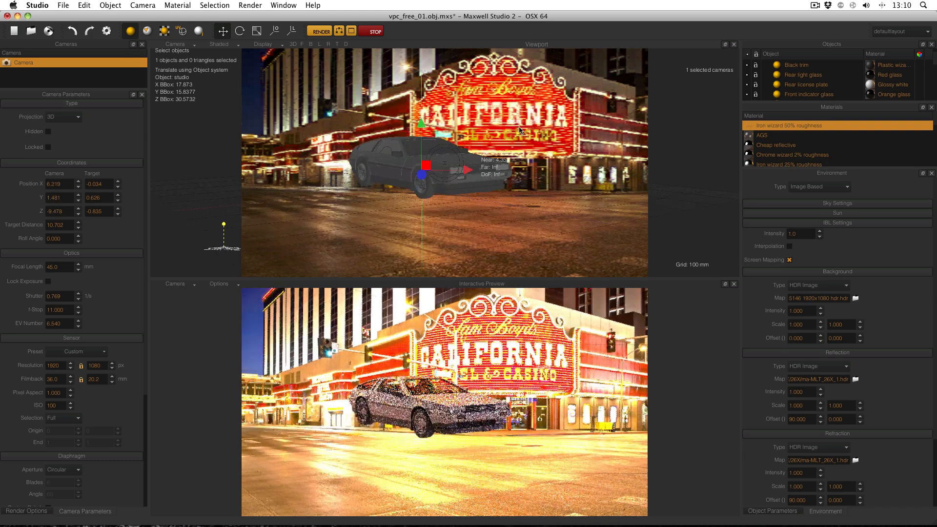
Orbit the viewport to check the screen-mapped casino photo behind the DeLorean
drag(448, 166, 454, 192)
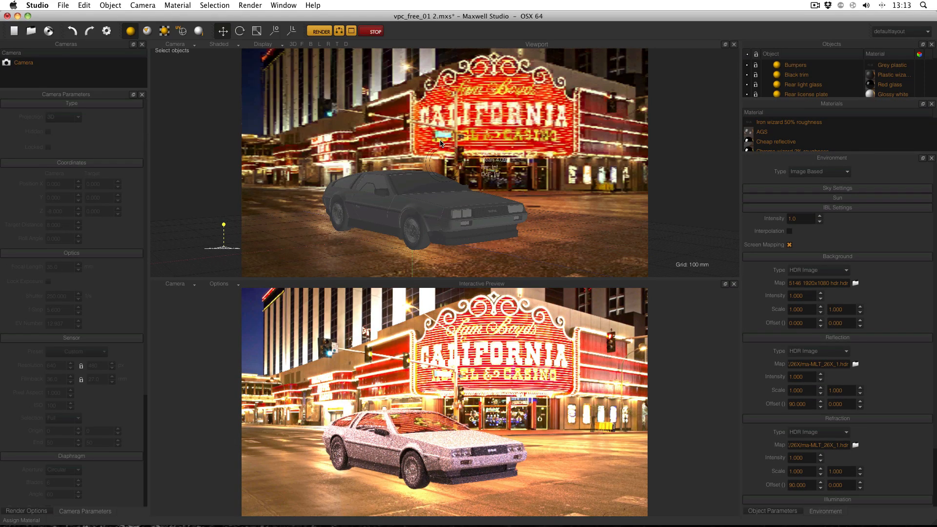
Import the plane primitive from the object library into the DeLorean scene
click(23, 62)
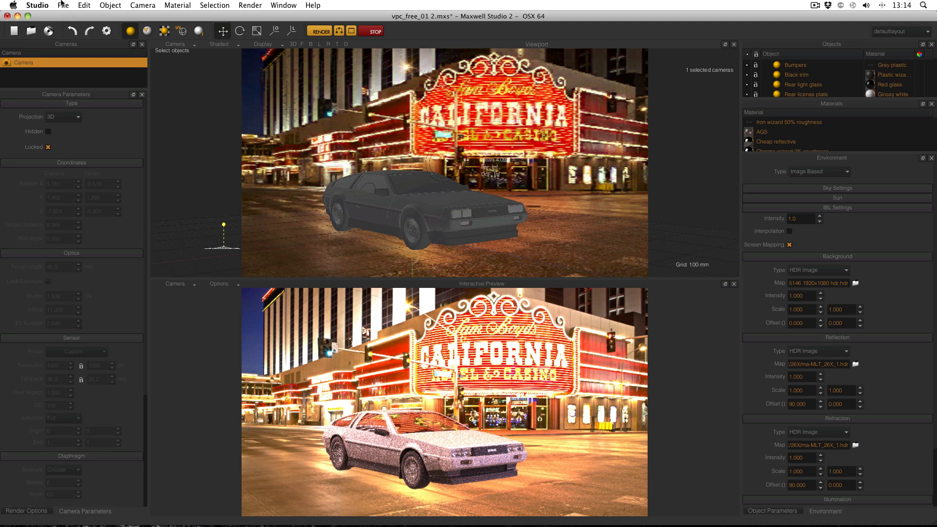
click(64, 5)
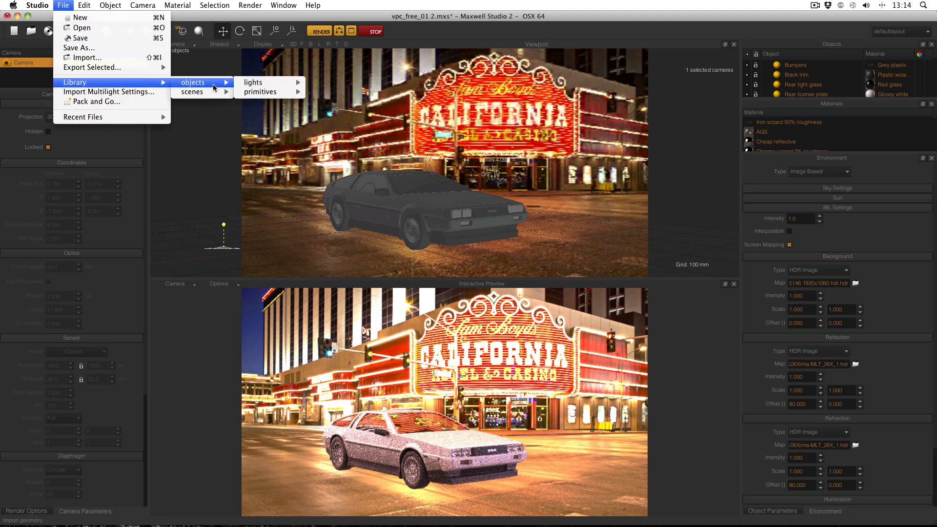
click(252, 82)
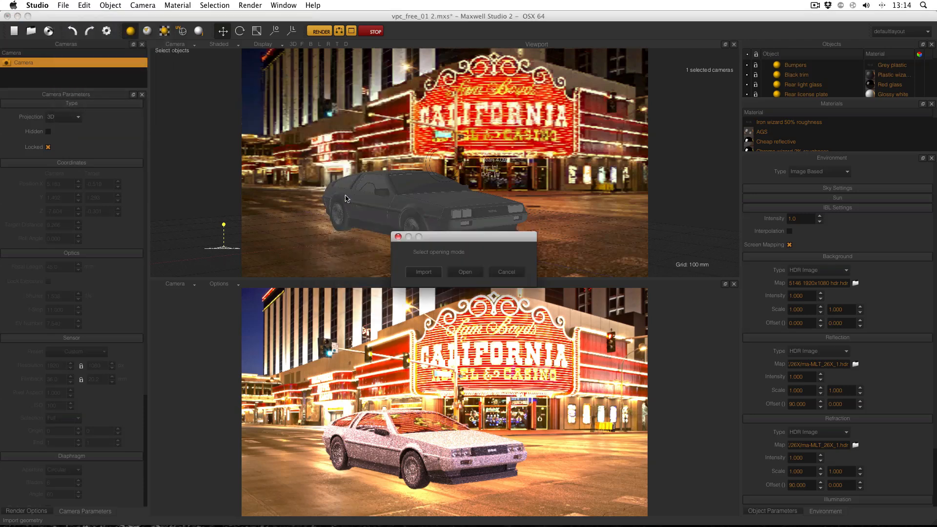
click(506, 271)
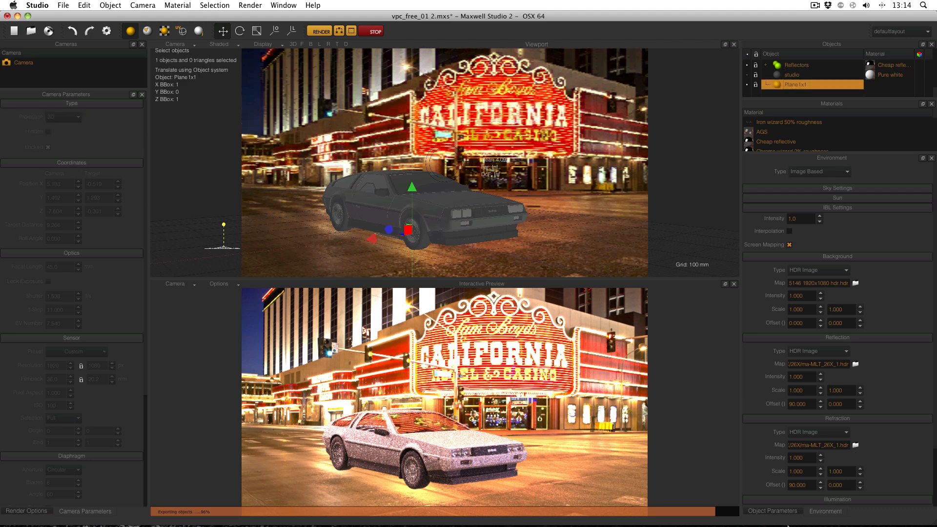
Select Plane1x1 and set its Scale X, Y and Z to 20 in Object Parameters
click(771, 511)
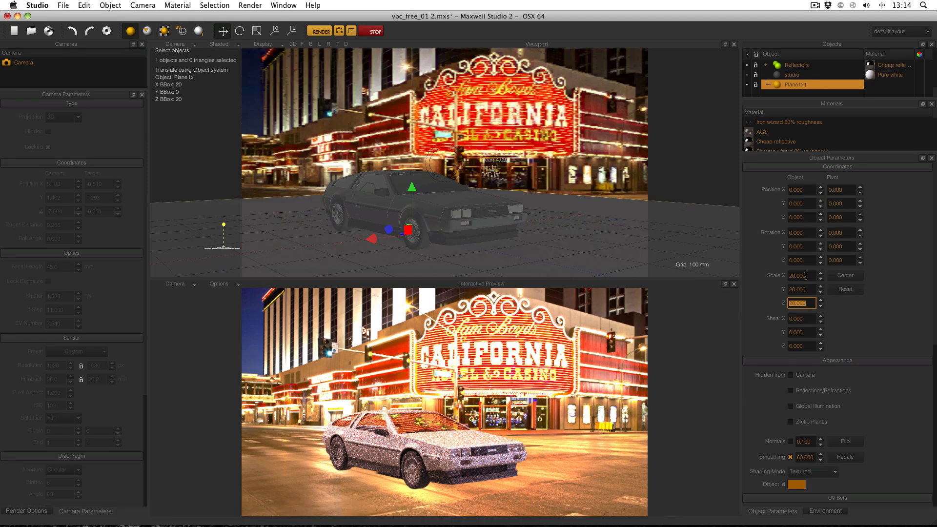
click(768, 142)
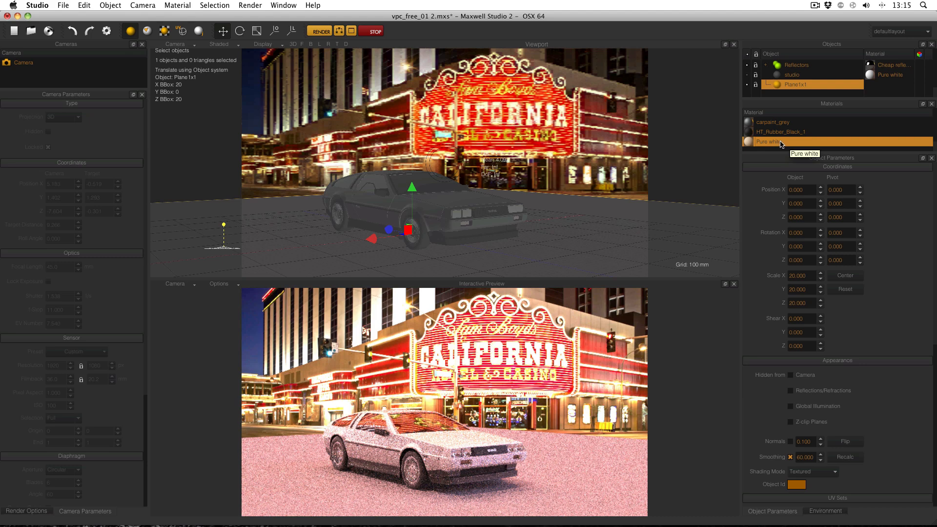
Clone the Pure white material as Pure white_1 and bring it into the material editor
right_click(781, 141)
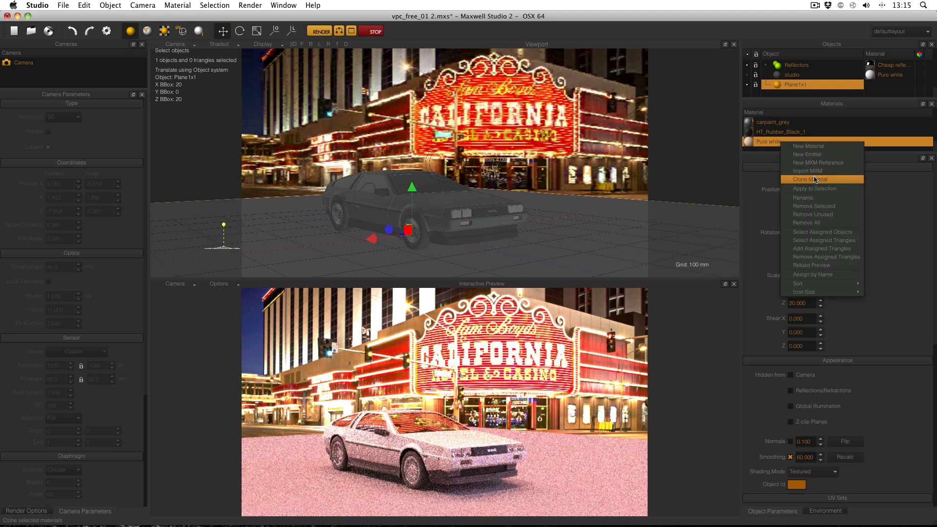
click(810, 179)
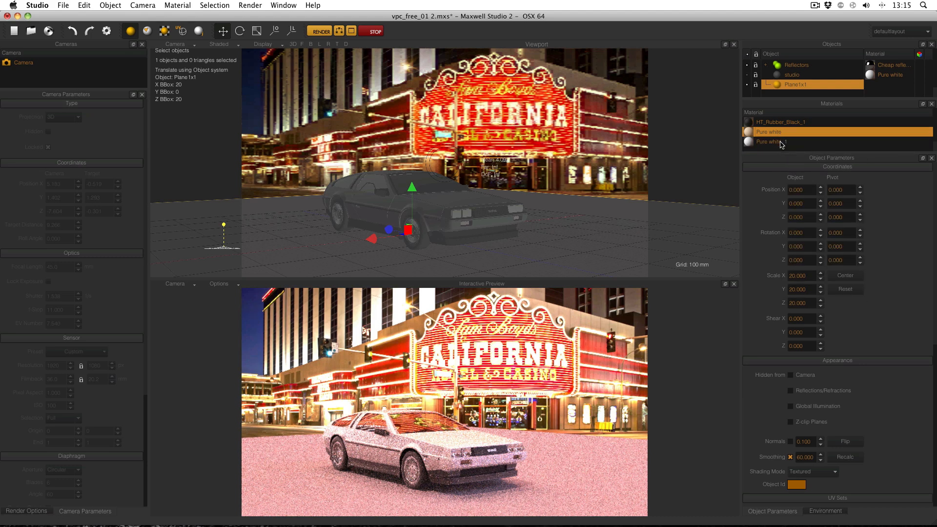
double_click(780, 141)
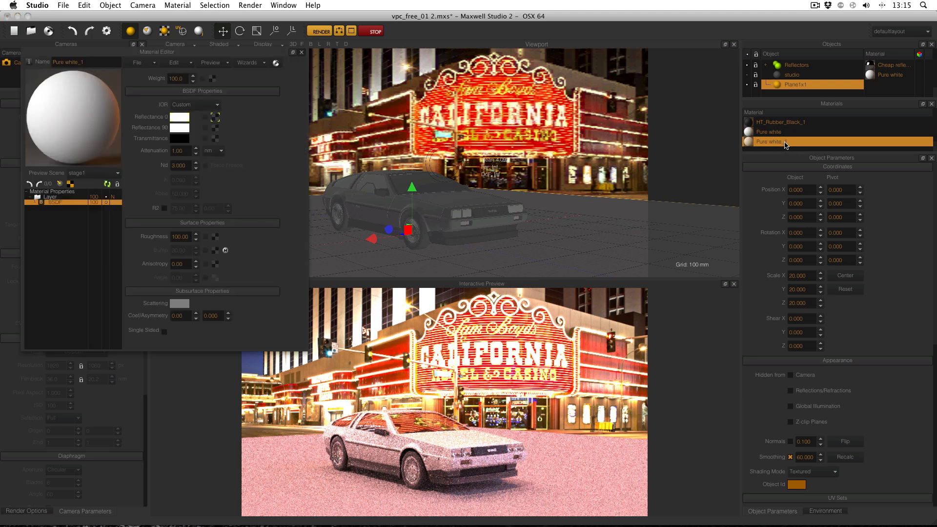
Enable Shadow and Matte in Pure white_1's Material Properties and close the editor
click(51, 191)
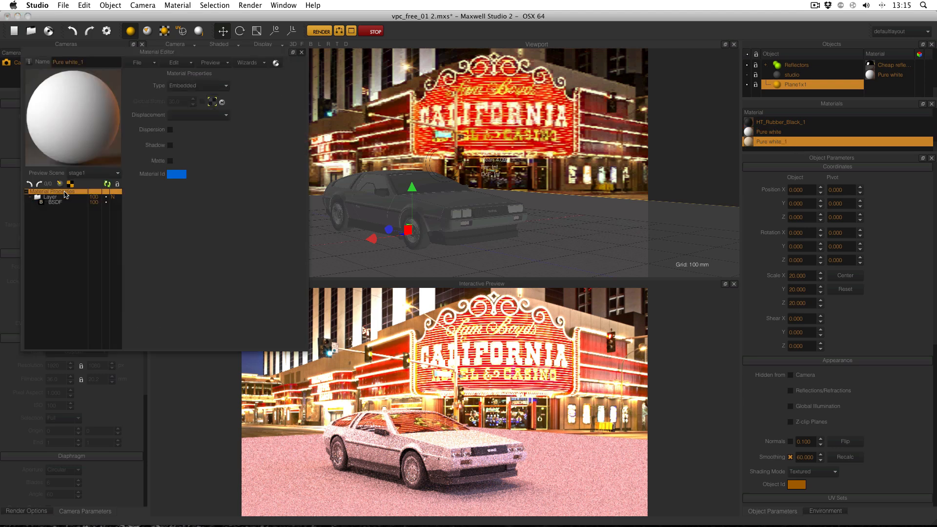
click(170, 160)
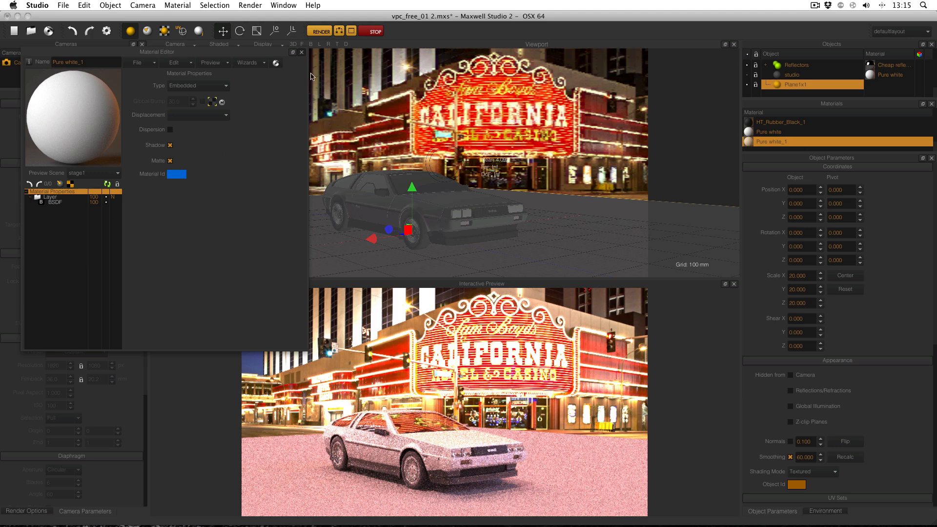
click(301, 52)
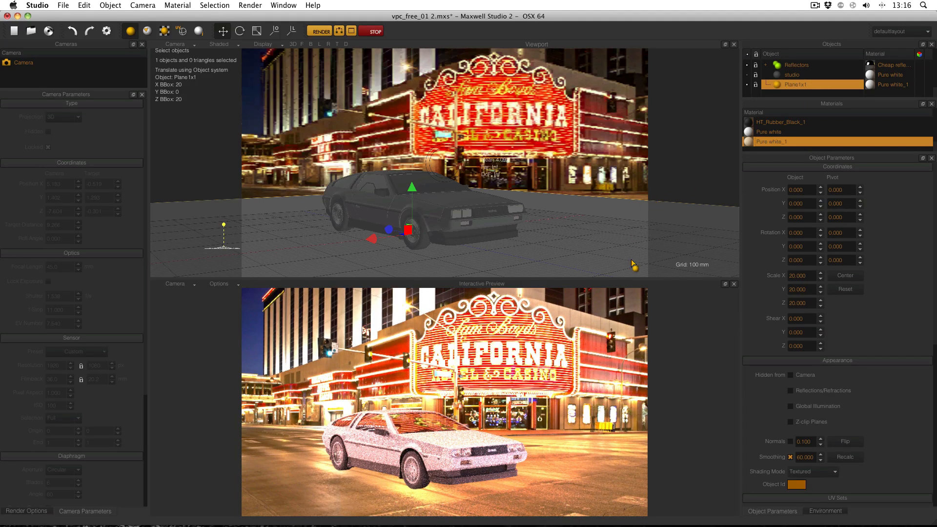
mouse_move(586, 460)
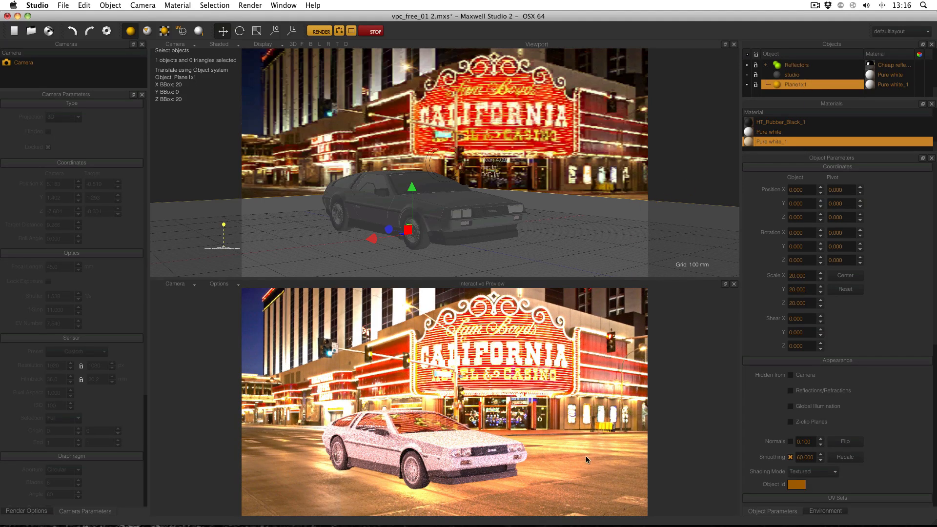
mouse_move(418, 490)
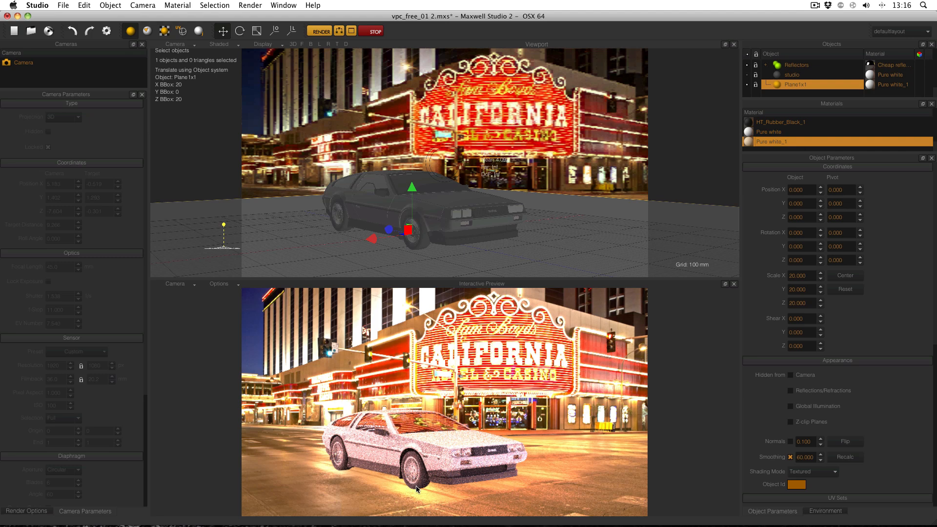
In Render Options set Output Mode to Separate with only the Shadow channel enabled
click(25, 511)
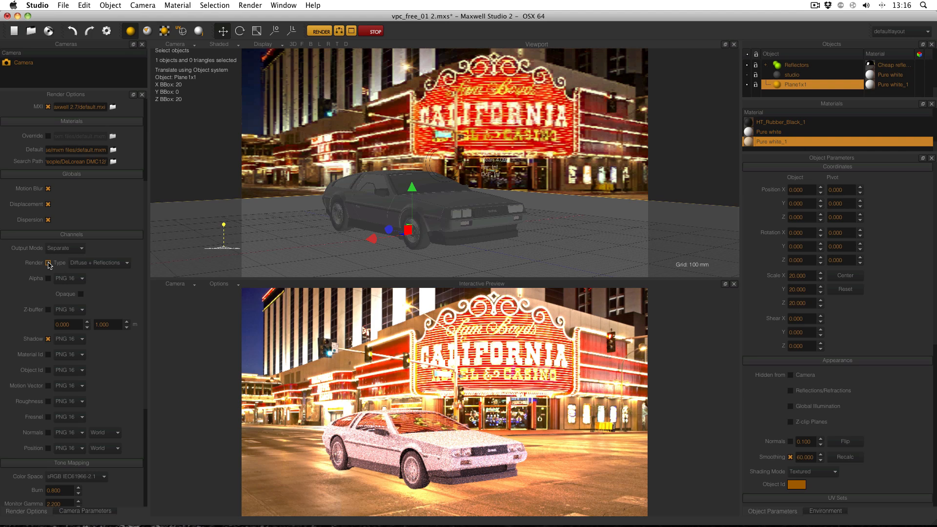
mouse_move(843, 123)
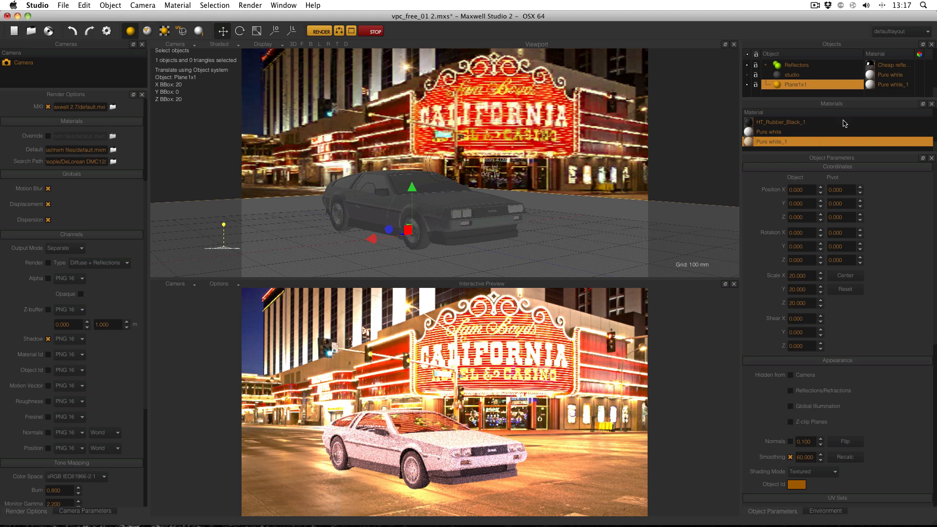
mouse_move(819, 153)
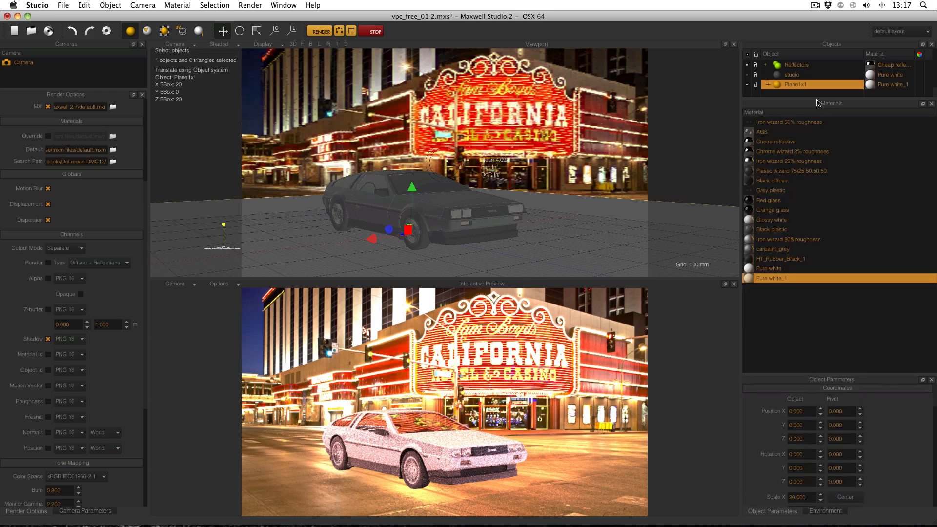
Select all car objects from Bumpers to Reflectors and tick Hidden from Camera
click(764, 64)
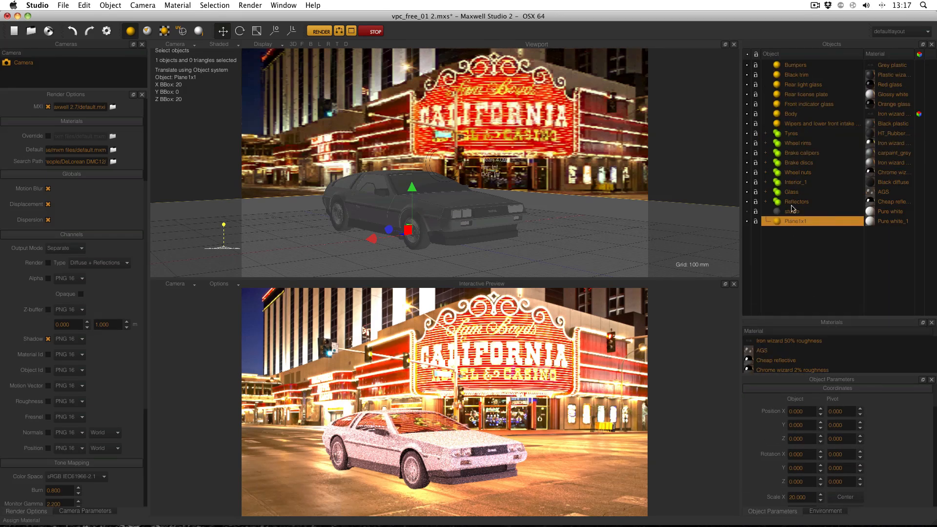
click(796, 201)
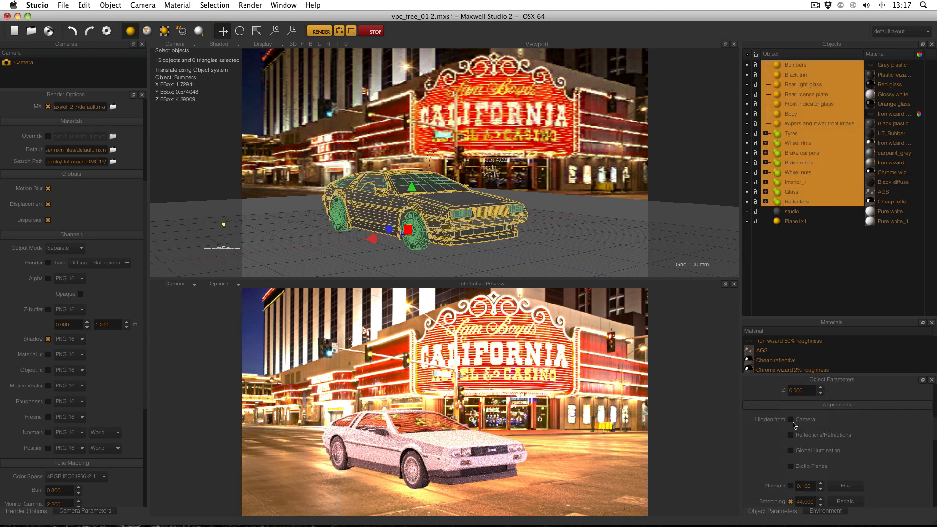
click(790, 419)
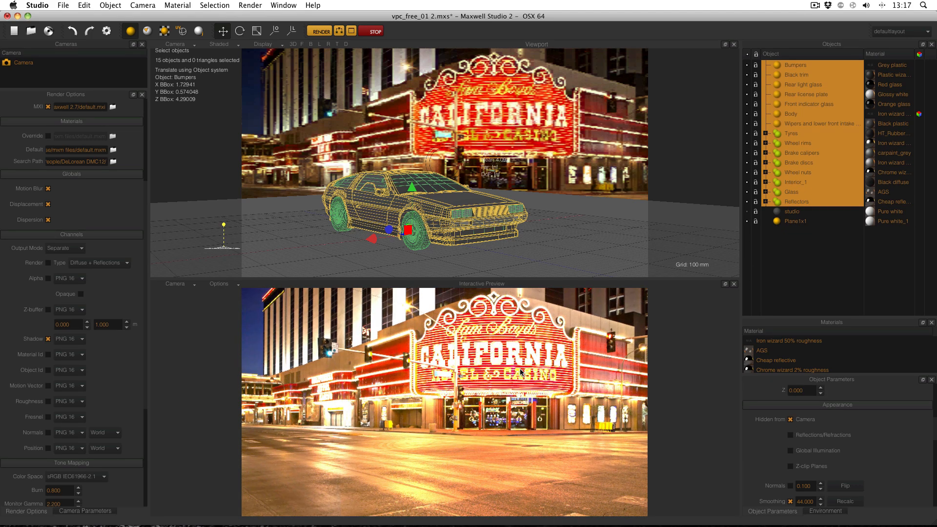
mouse_move(328, 65)
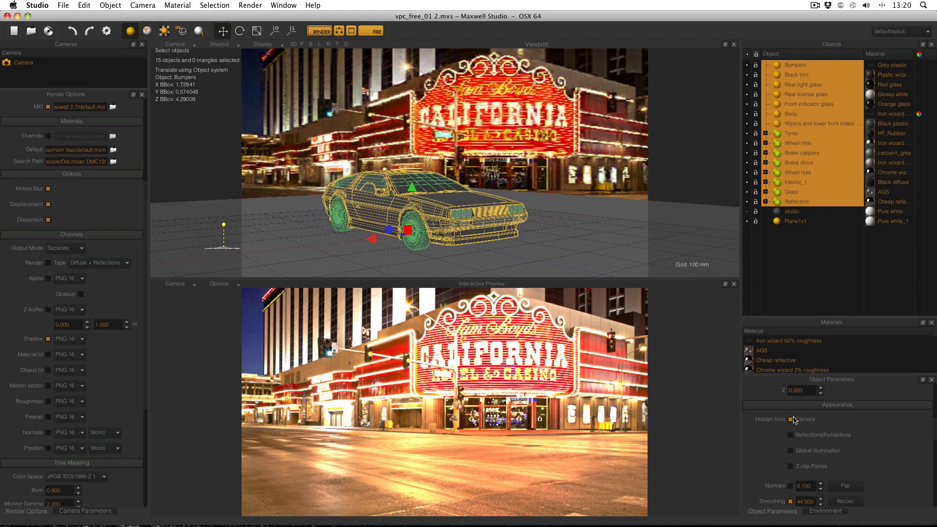
Untick Hidden from Camera, enable Render and Alpha channels instead of Shadow, and confirm the Output Mode
click(790, 420)
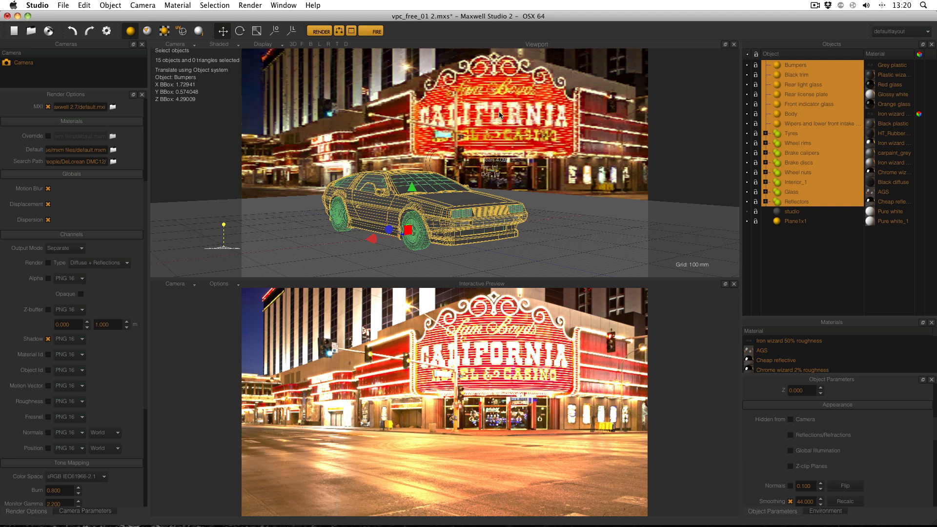
click(375, 30)
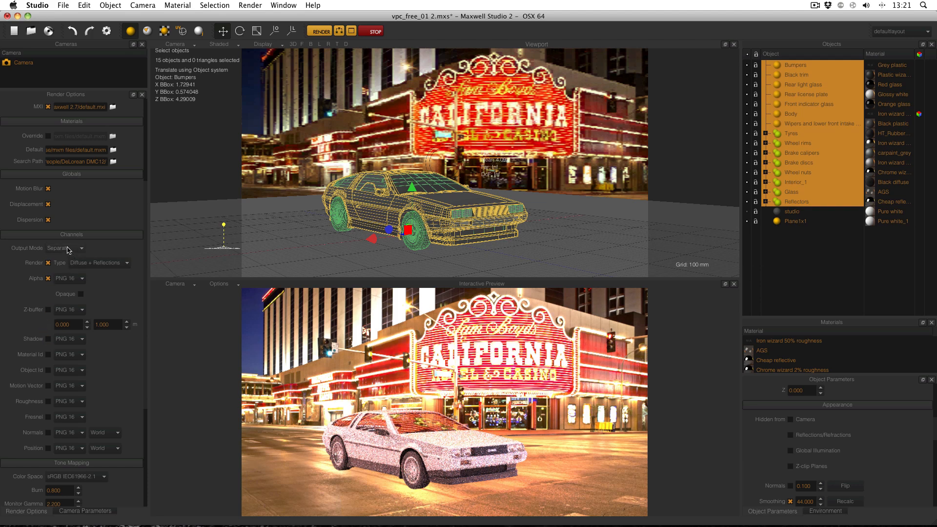
click(66, 248)
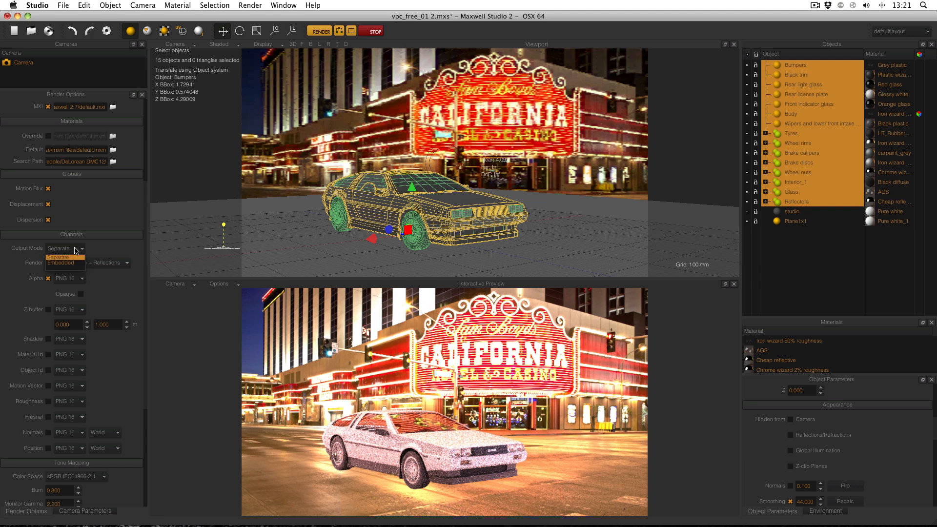
click(59, 258)
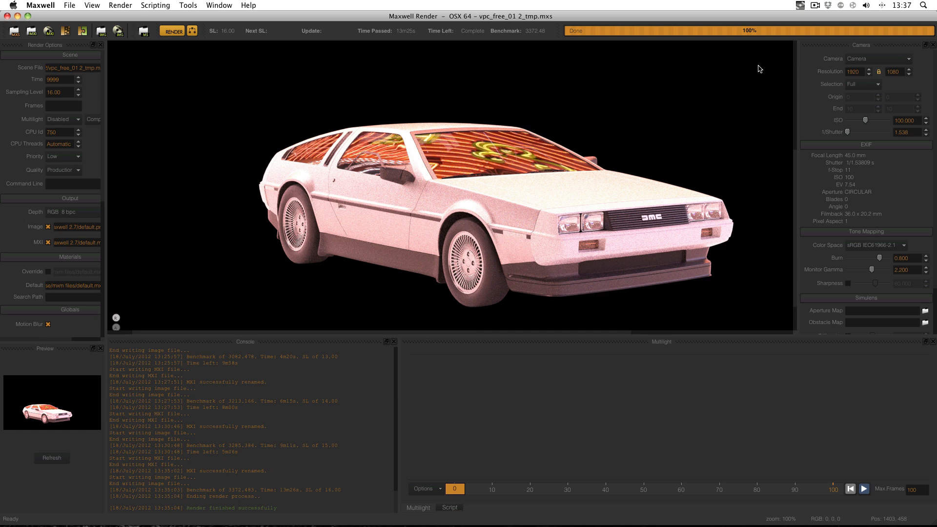
mouse_move(624, 191)
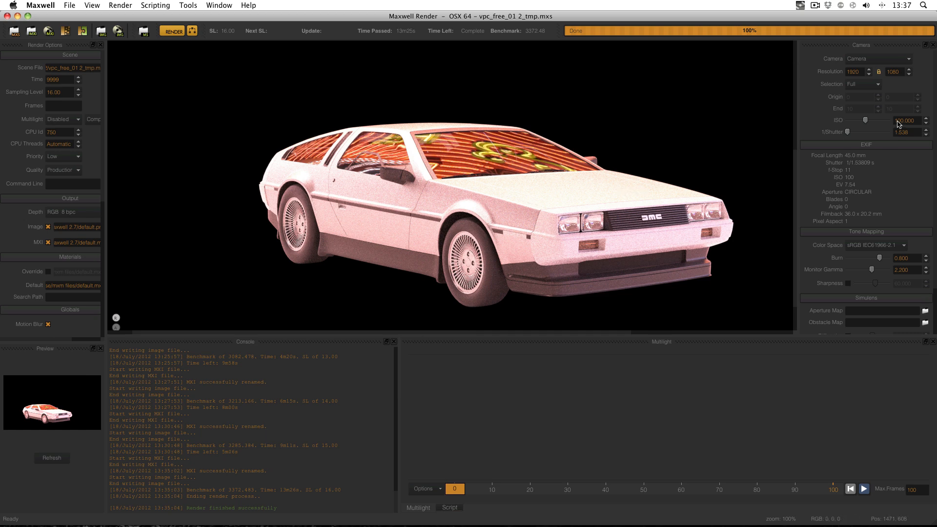
click(904, 119)
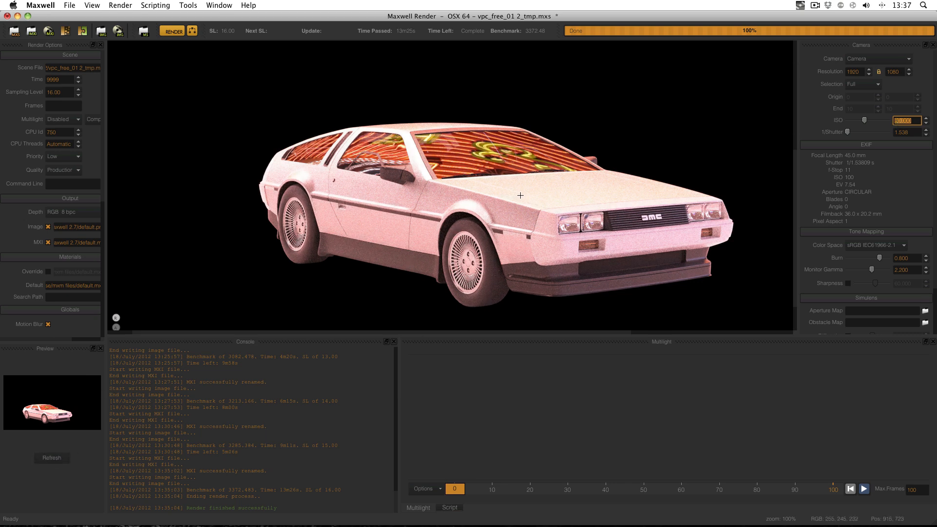
mouse_move(475, 201)
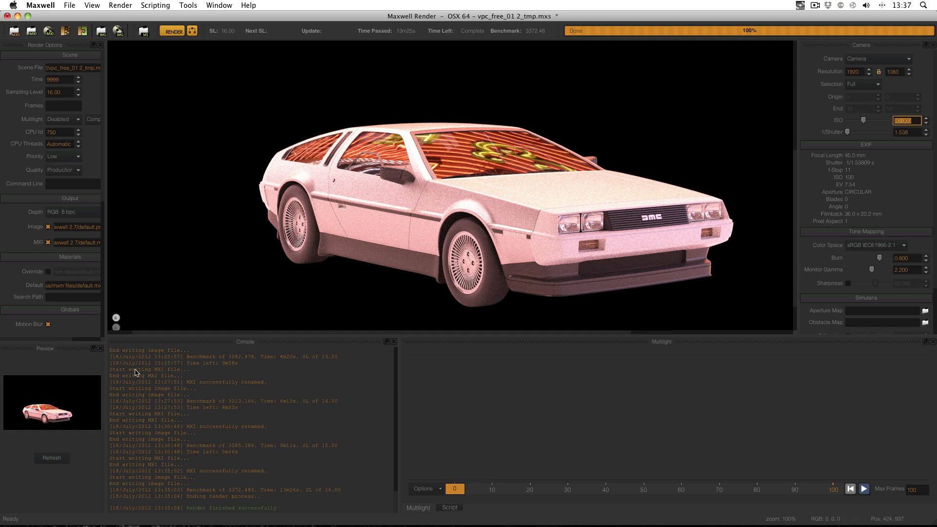
mouse_move(445, 258)
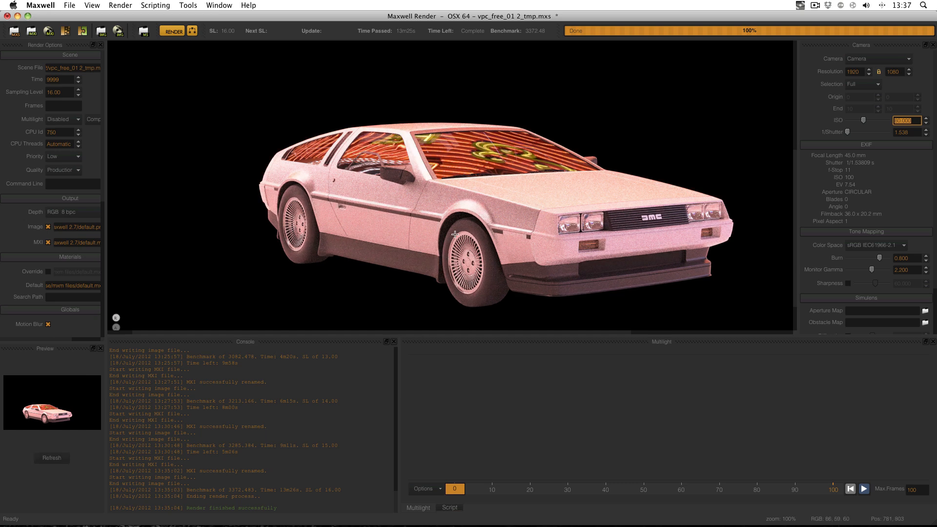
mouse_move(453, 225)
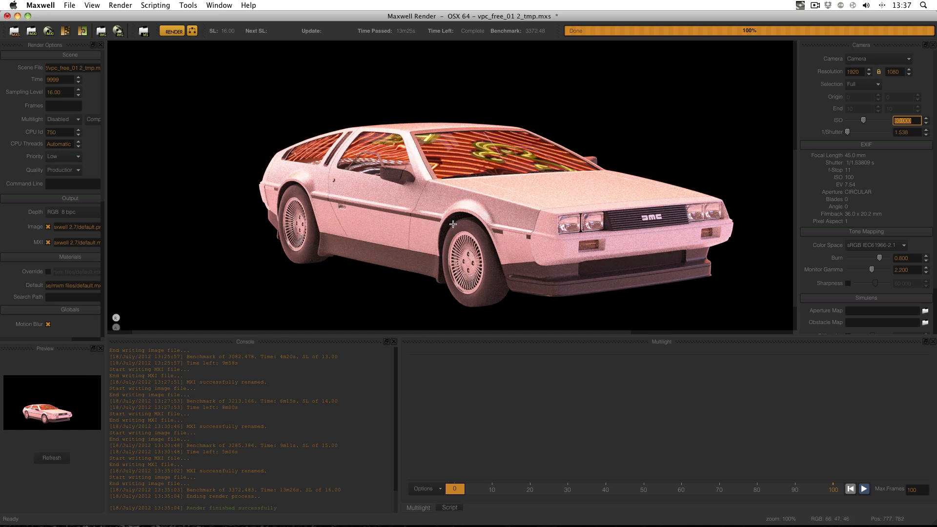
mouse_move(458, 219)
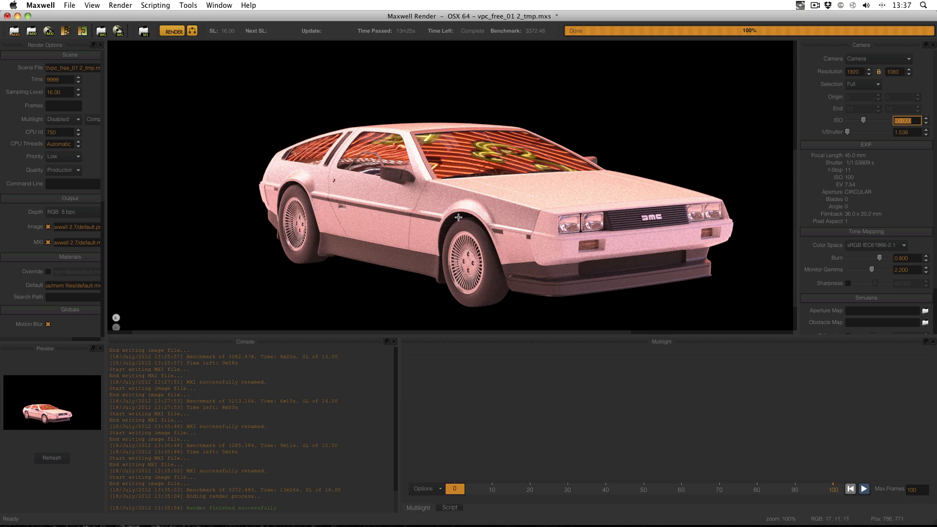
mouse_move(471, 203)
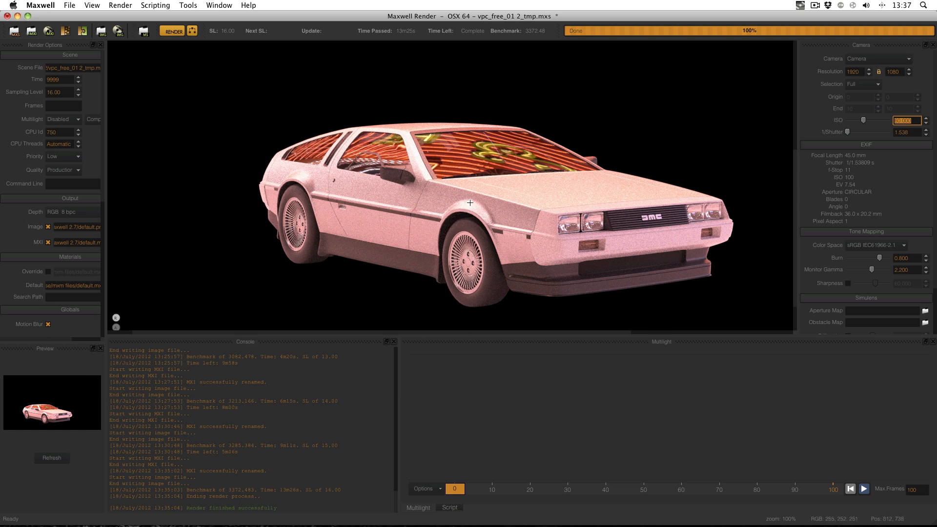
mouse_move(298, 177)
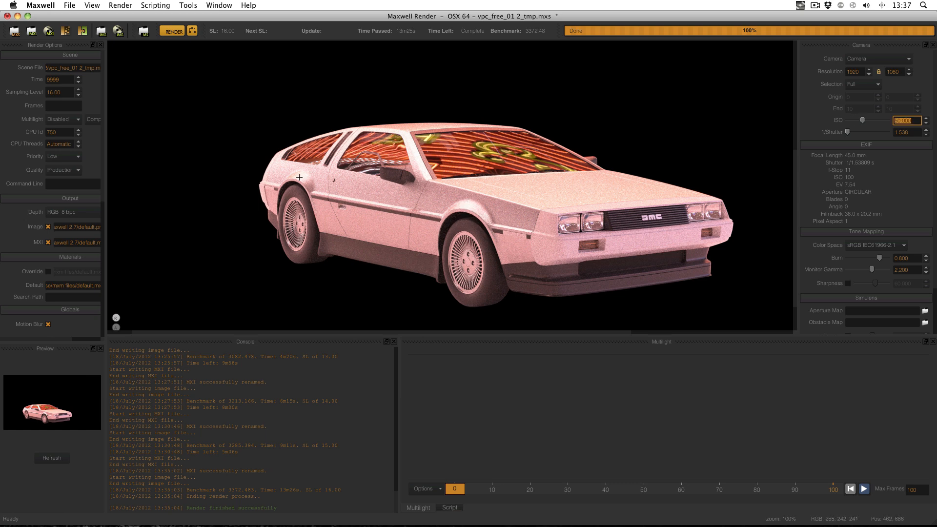
mouse_move(54, 459)
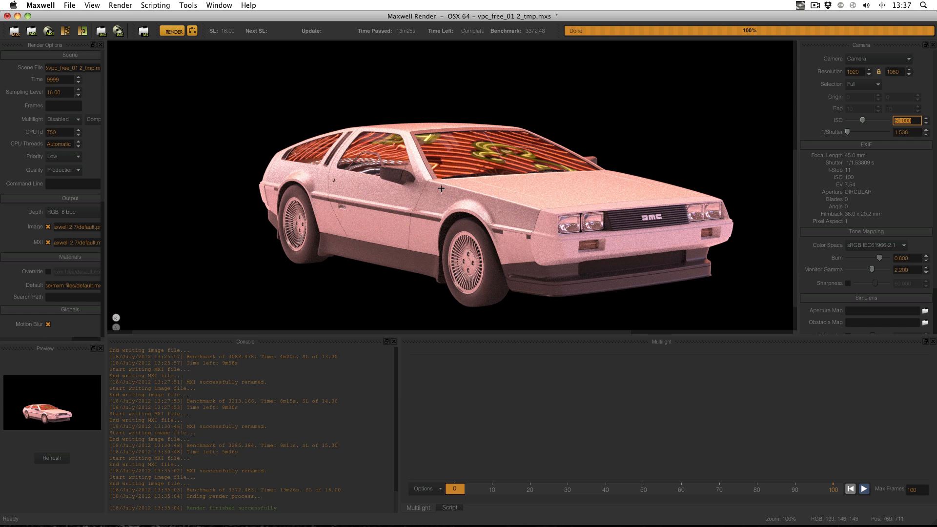
mouse_move(415, 162)
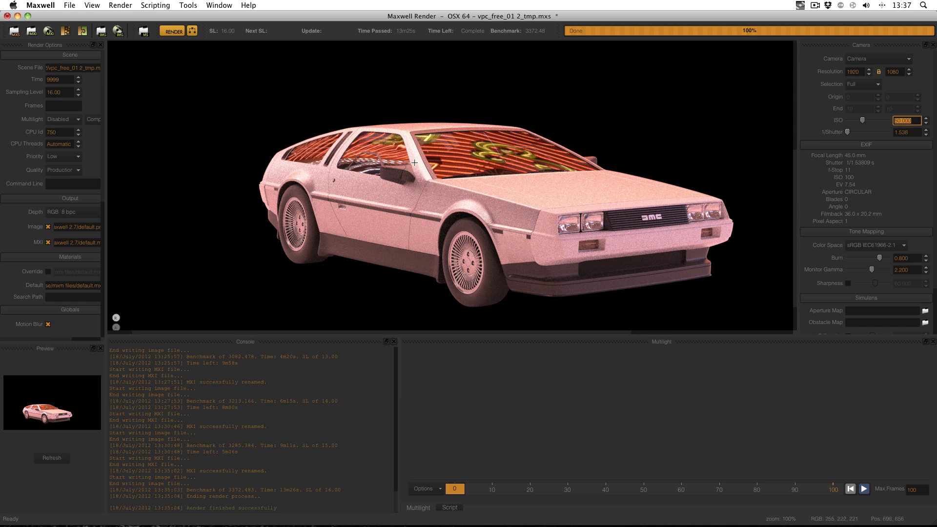
mouse_move(303, 176)
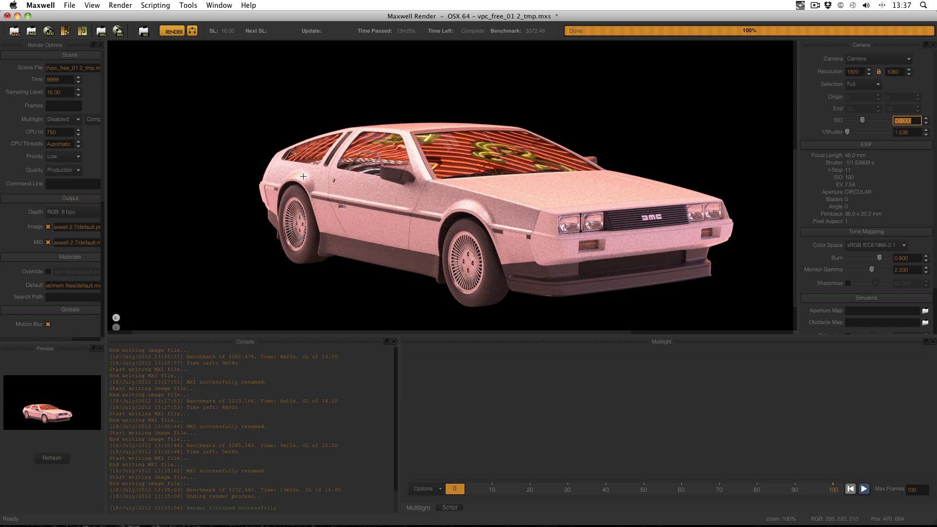
mouse_move(384, 182)
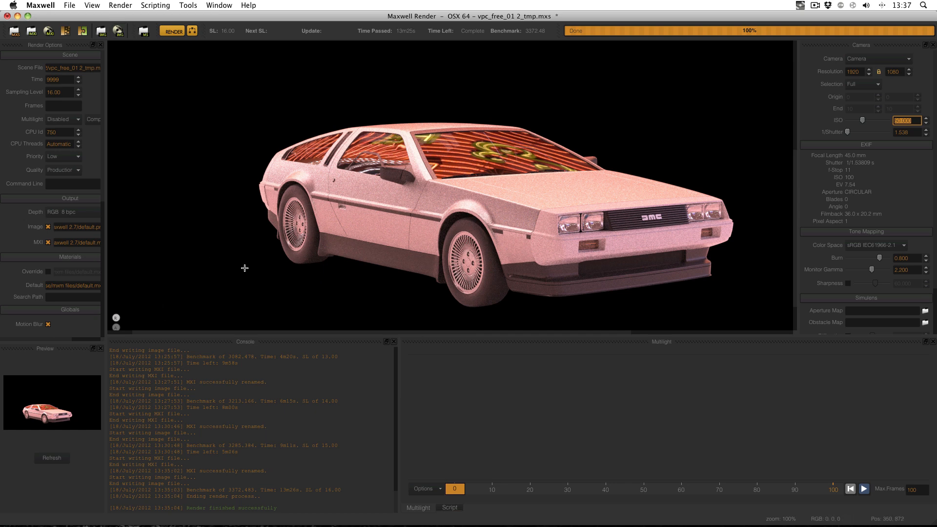
mouse_move(129, 328)
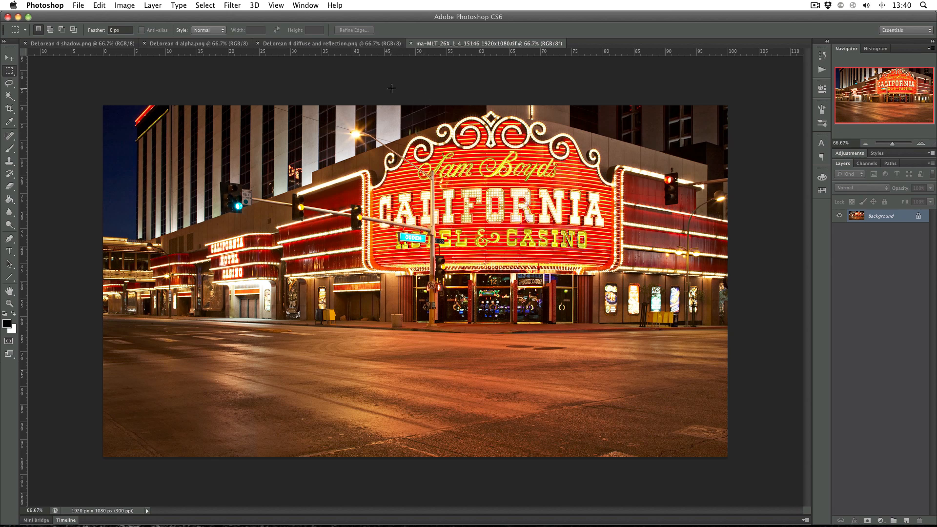
Review the diffuse, shadow and backplate documents open in Photoshop
click(312, 43)
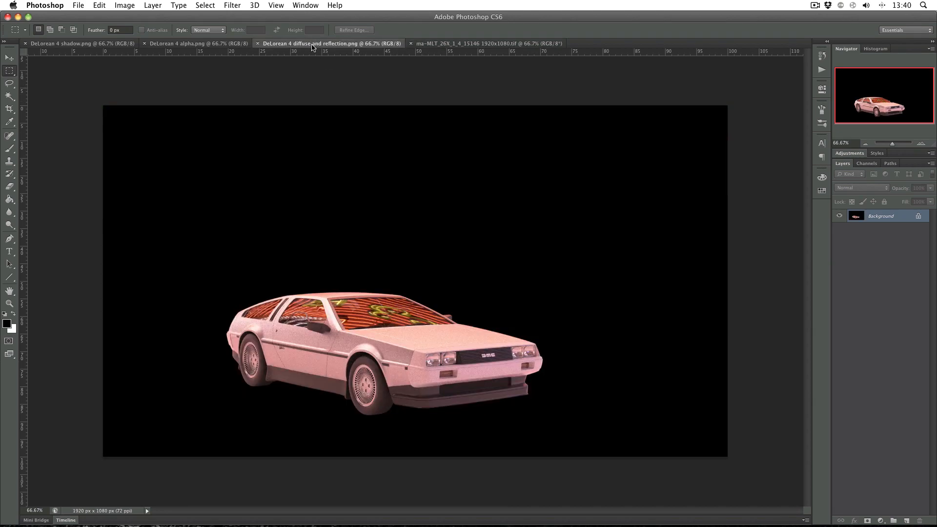
click(73, 43)
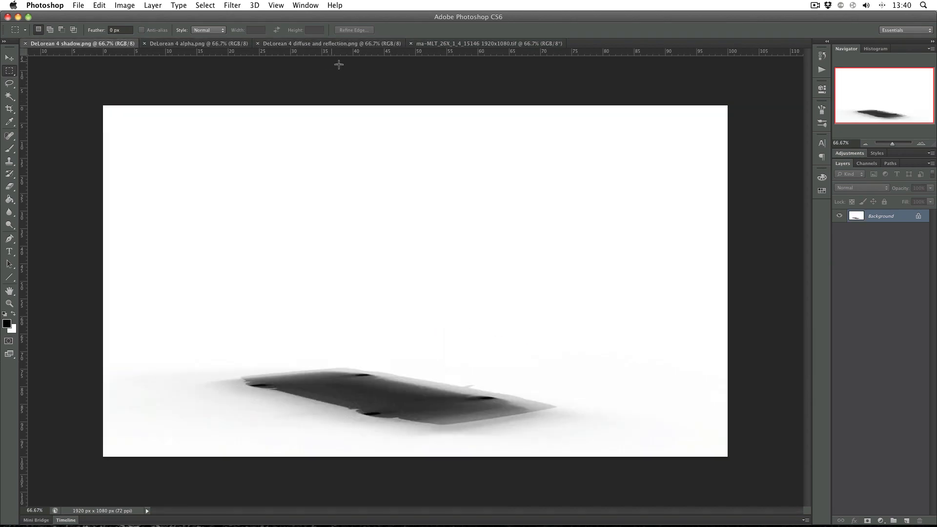
click(486, 43)
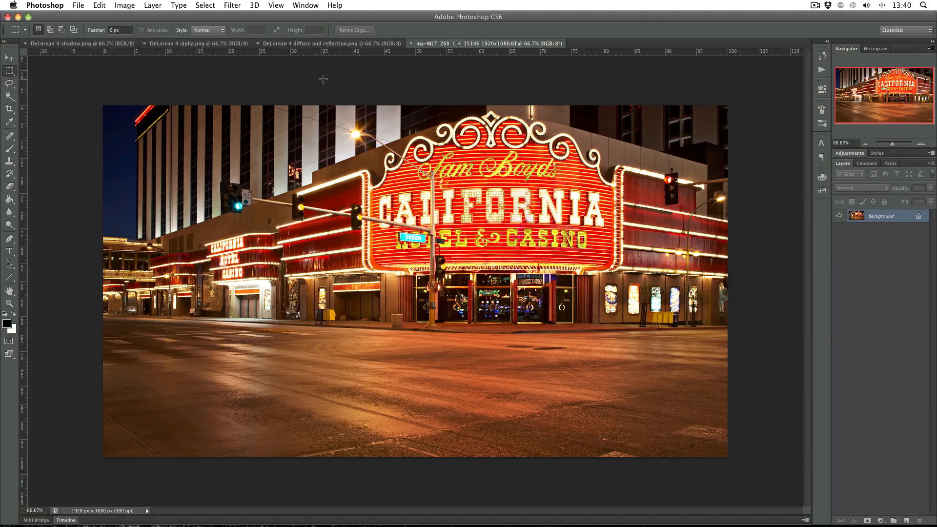
mouse_move(129, 8)
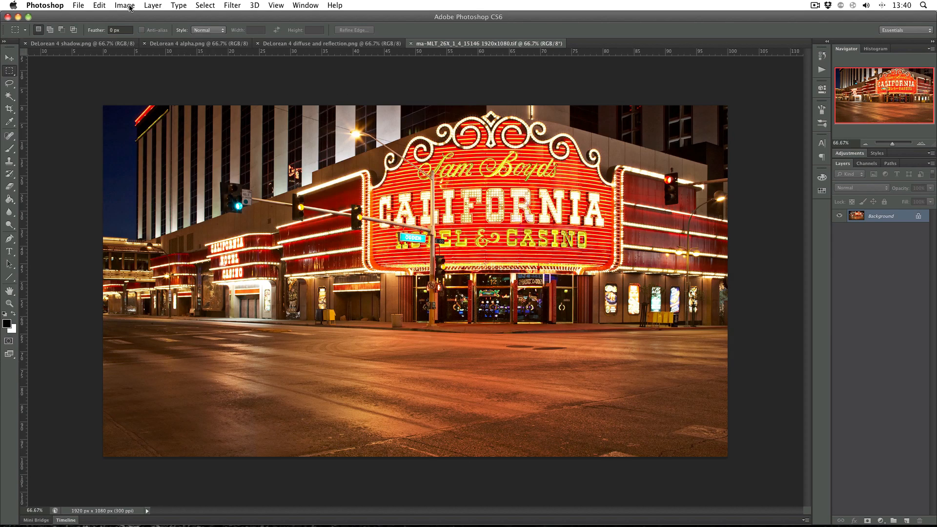
Convert the casino backplate tif to the Working RGB sRGB profile via Edit > Convert to Profile
click(98, 5)
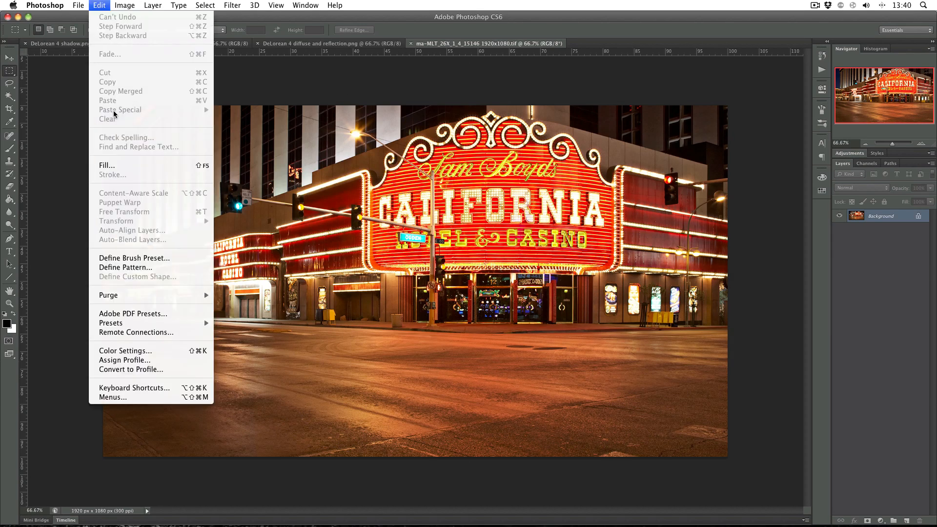
click(130, 369)
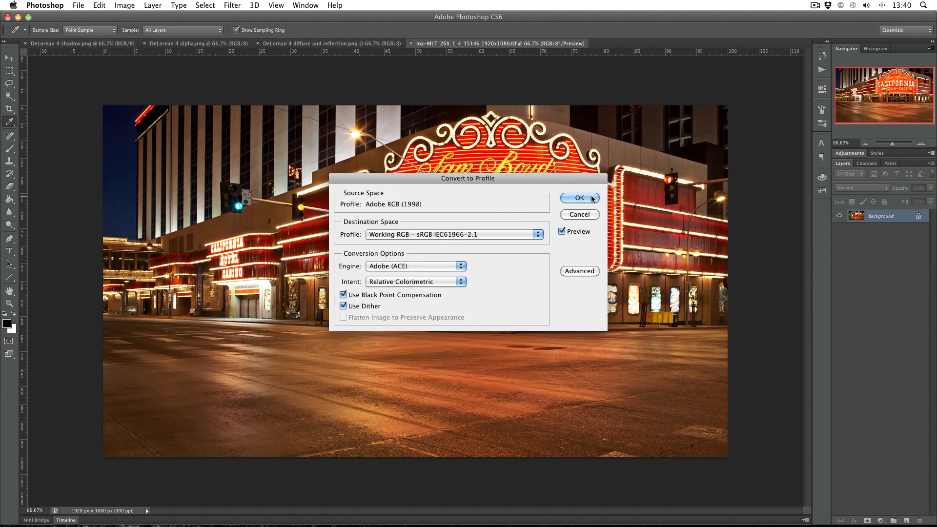
click(580, 198)
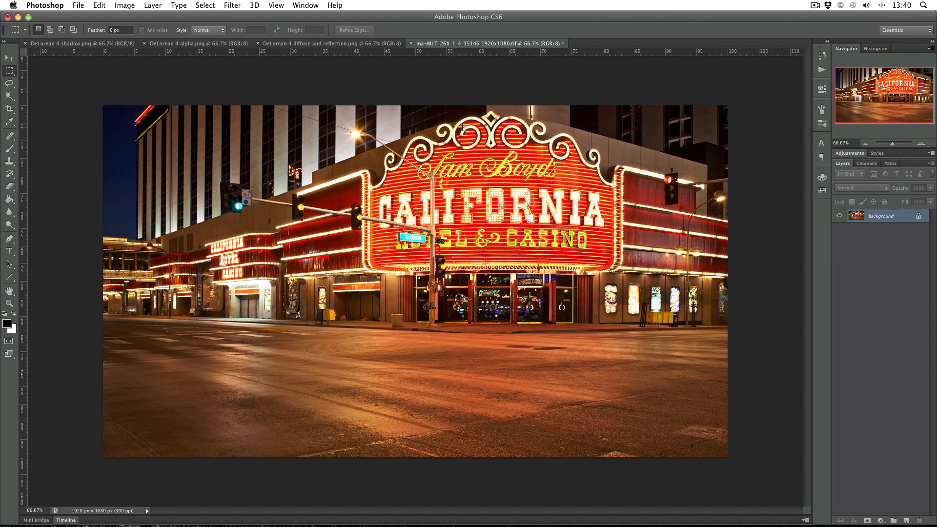
Duplicate the diffuse-and-reflection pass layer into the casino backplate document
click(325, 43)
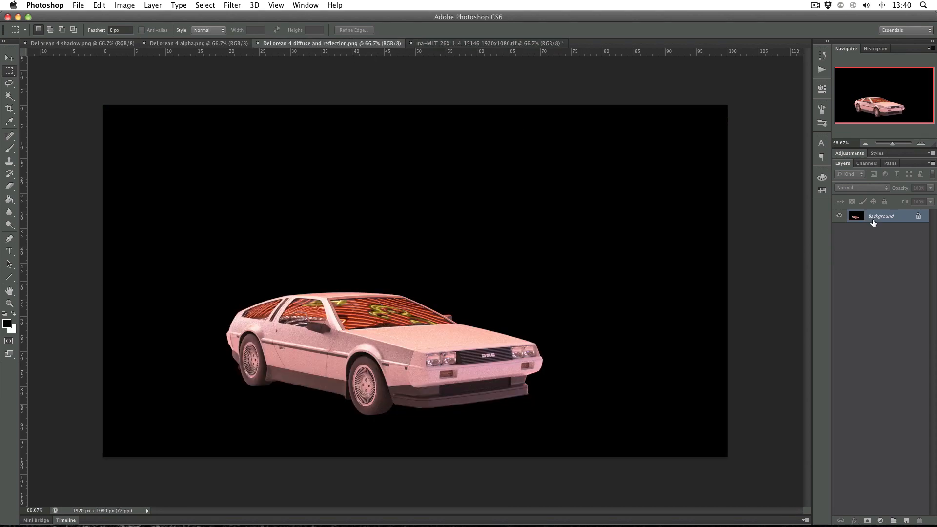
click(452, 266)
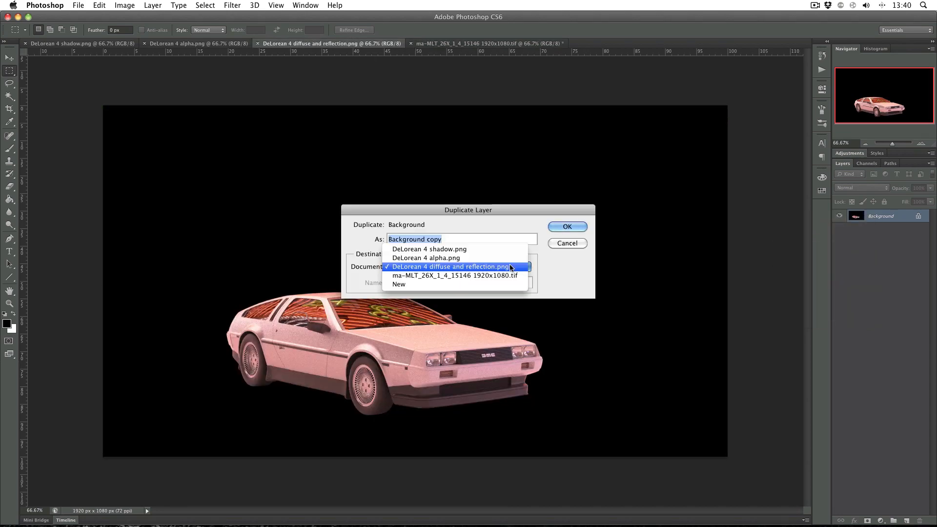
click(568, 226)
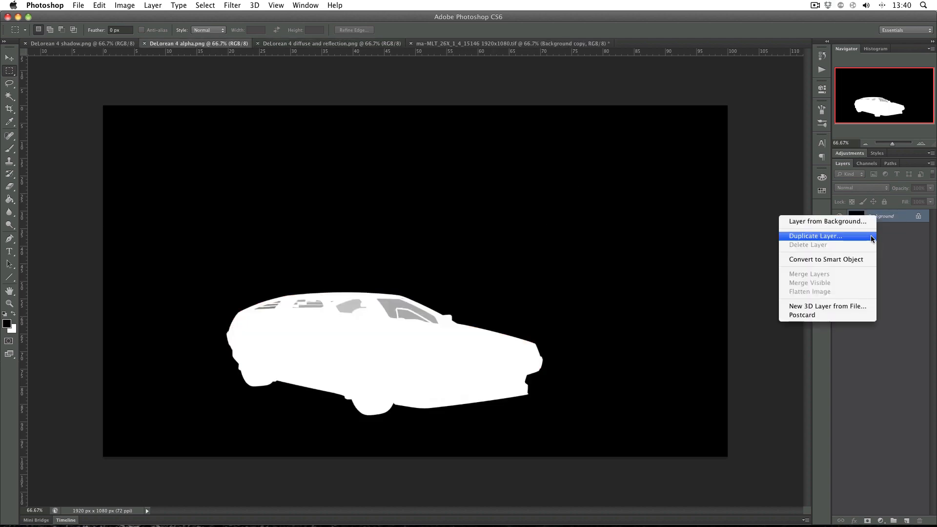
Duplicate the alpha and shadow pass layers into the casino backplate document
click(815, 235)
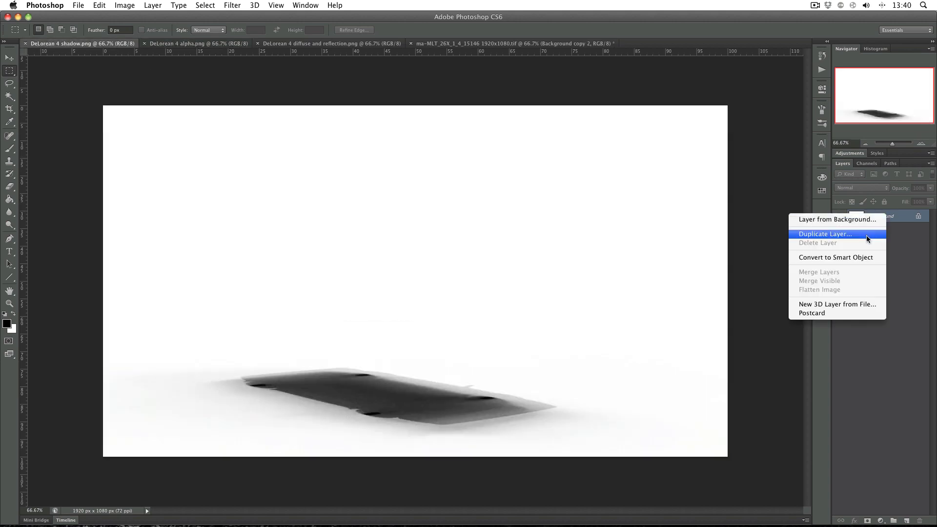
click(825, 234)
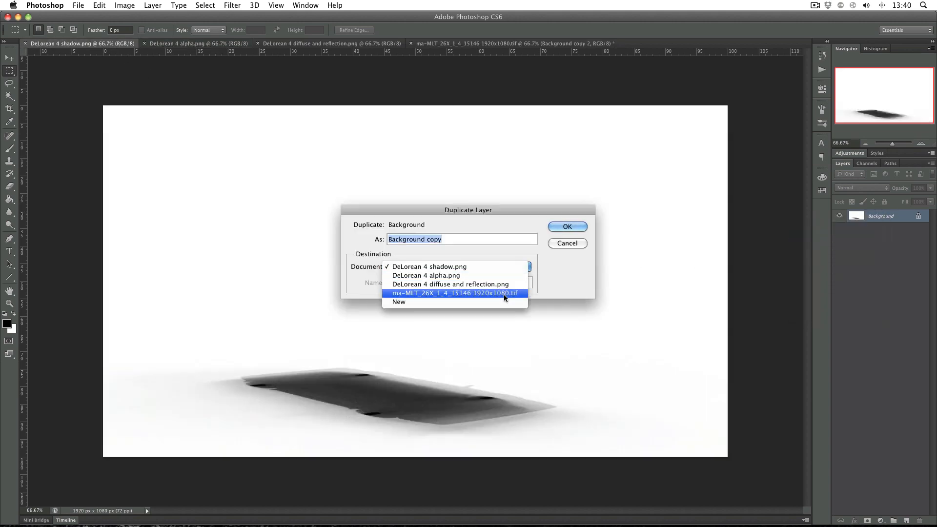
click(567, 227)
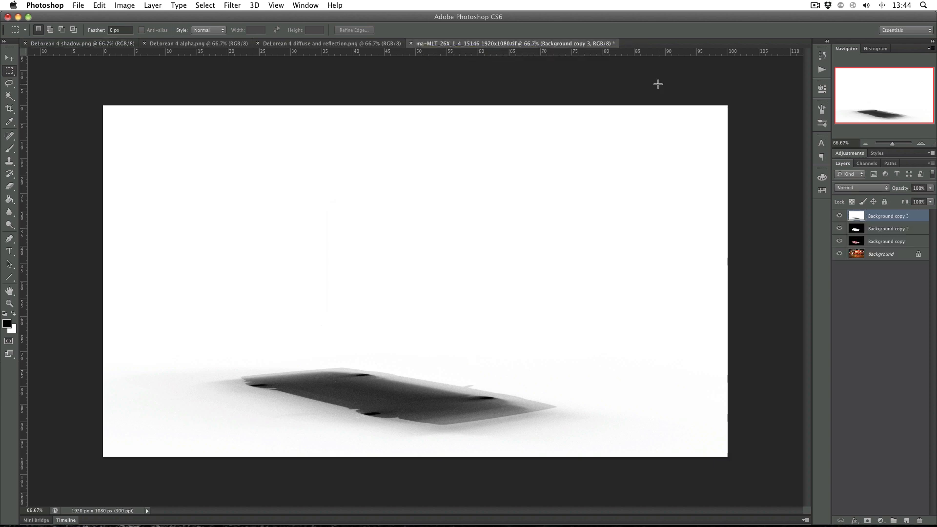
mouse_move(677, 103)
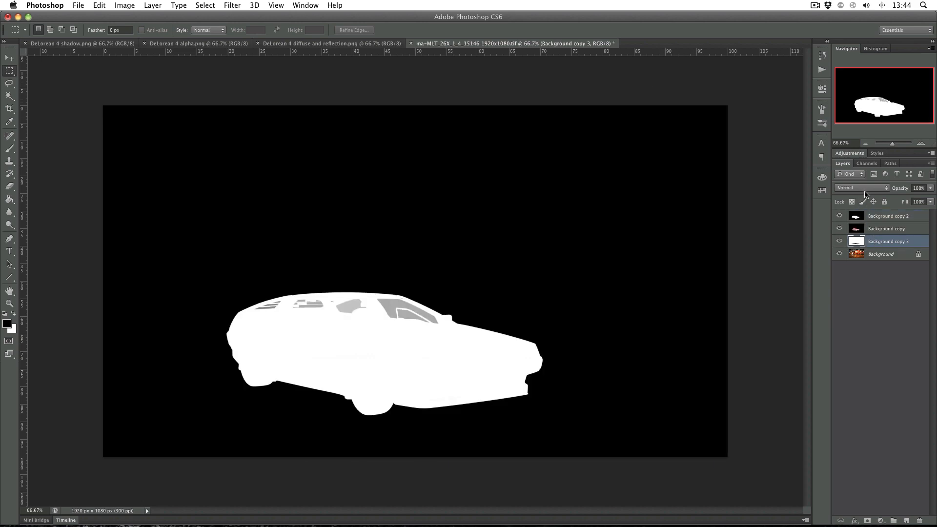
Set the shadow layer Background copy 3 to Multiply blending, then select the alpha pass layer
click(860, 188)
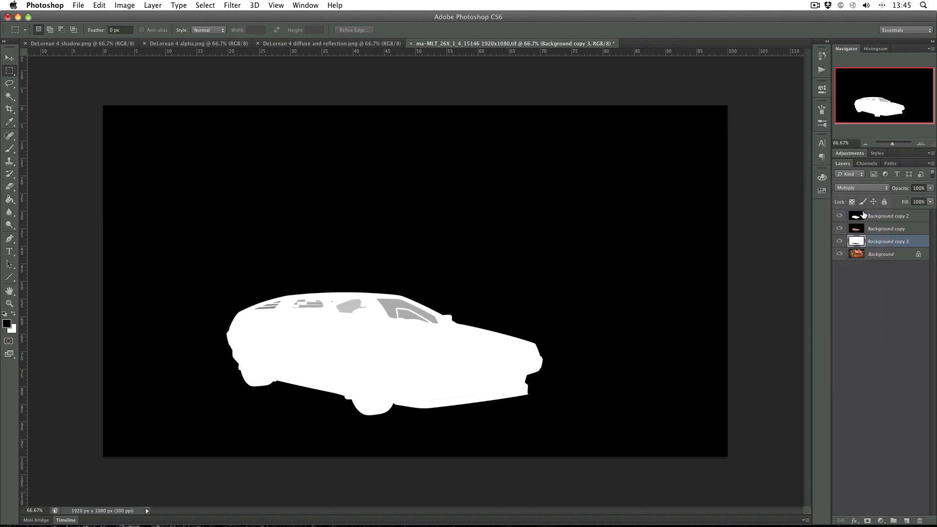
click(888, 216)
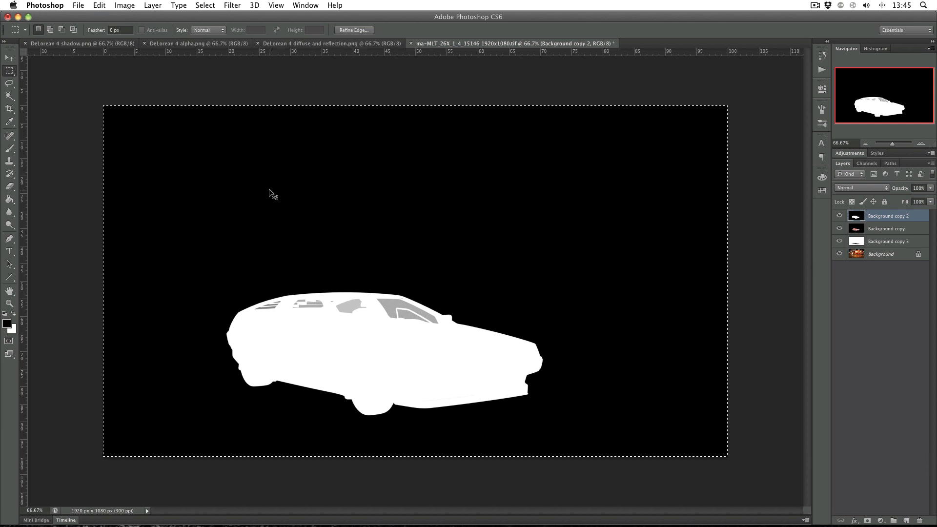
Hide Background copy 2 and add a layer mask to the car render layer, viewing it in Channels
click(839, 215)
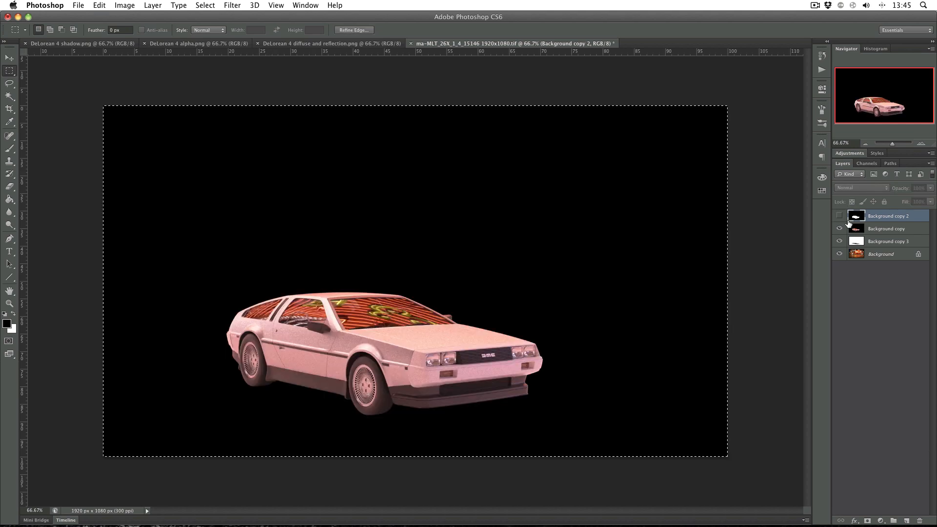
click(886, 229)
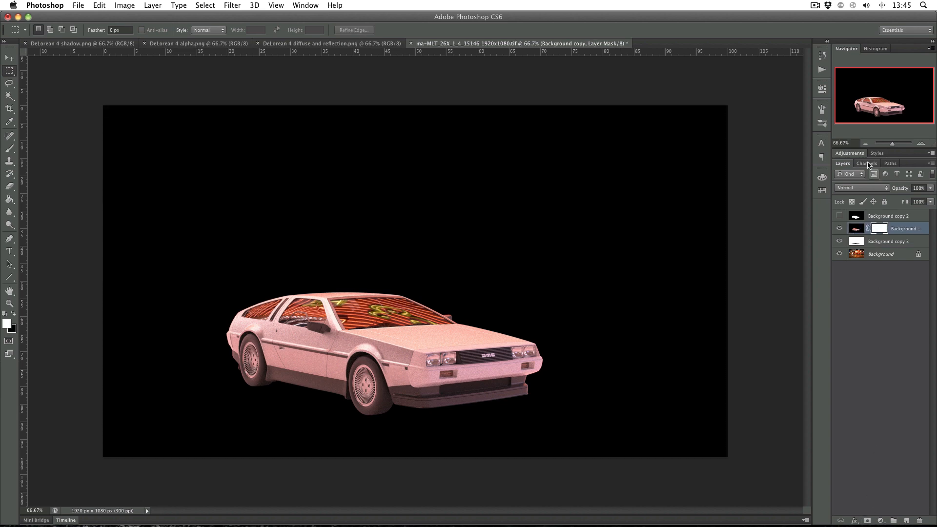
click(866, 163)
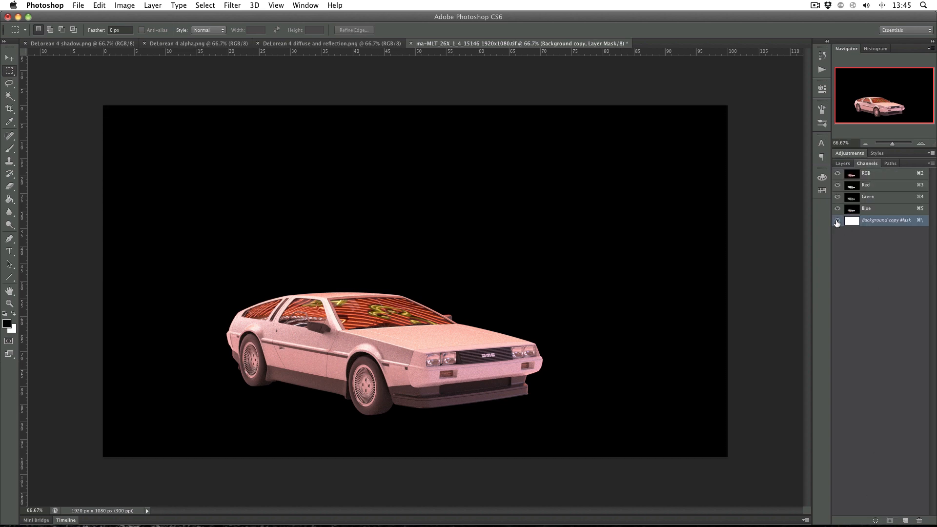